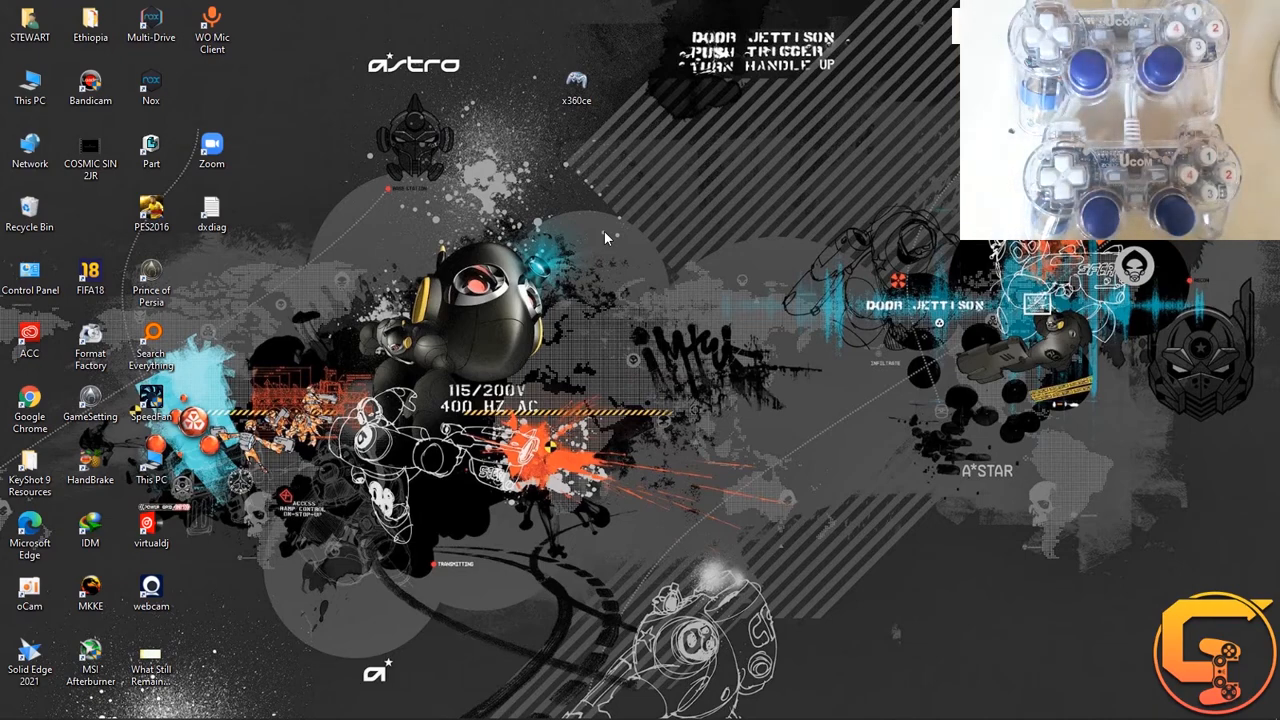
Step: Copy the x360ce desktop icon, then open the MKKE shortcut's file location
{"action": "left_click", "coordinate": [576, 85]}
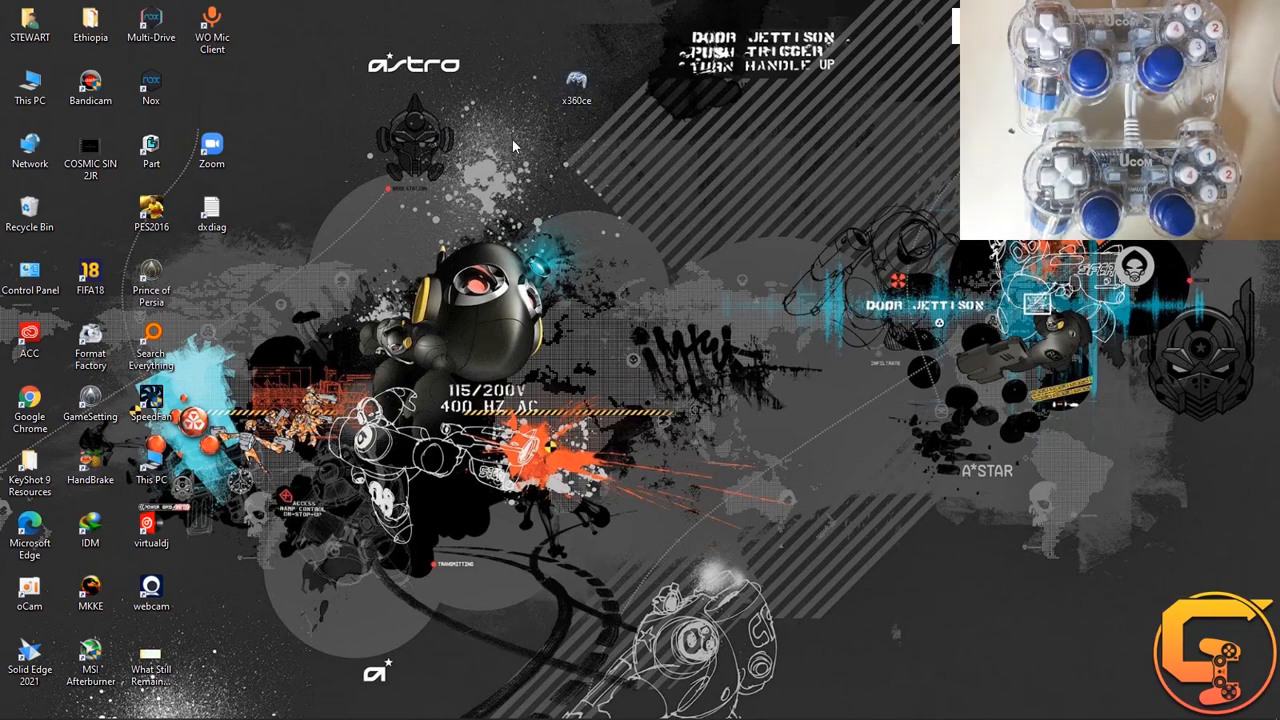
{"action": "left_click", "coordinate": [576, 82]}
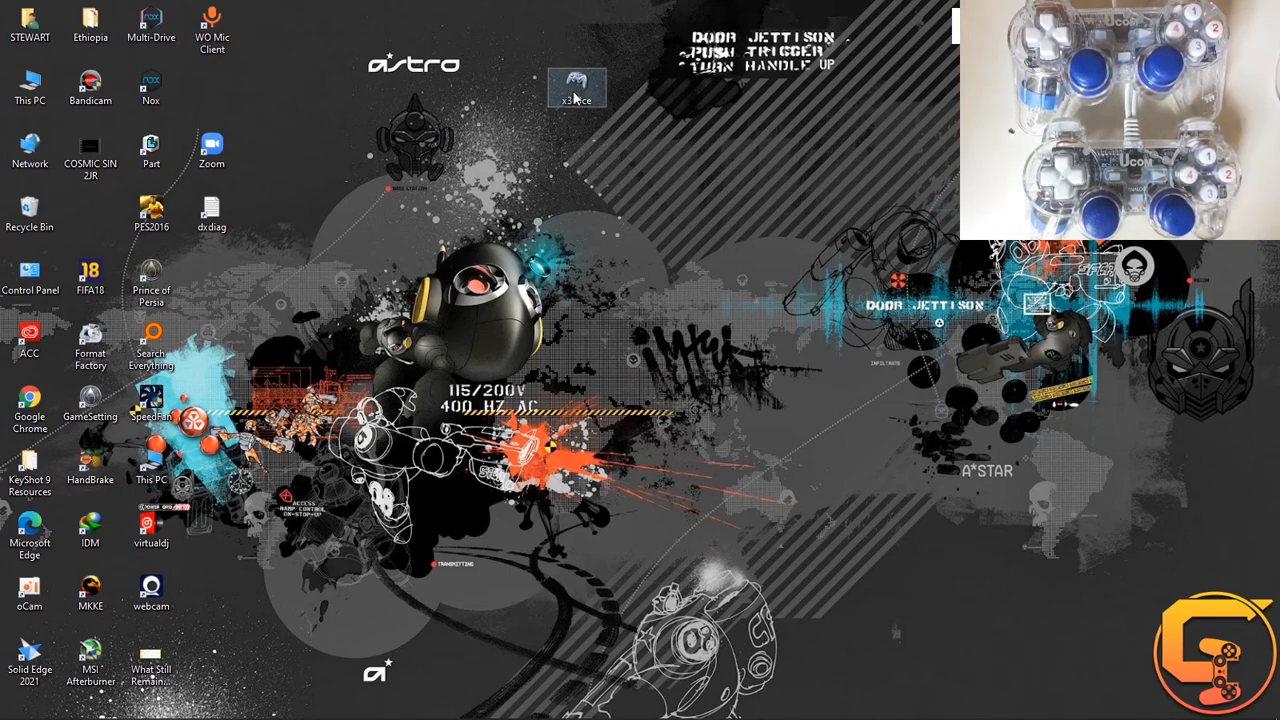
{"action": "left_click", "coordinate": [576, 88]}
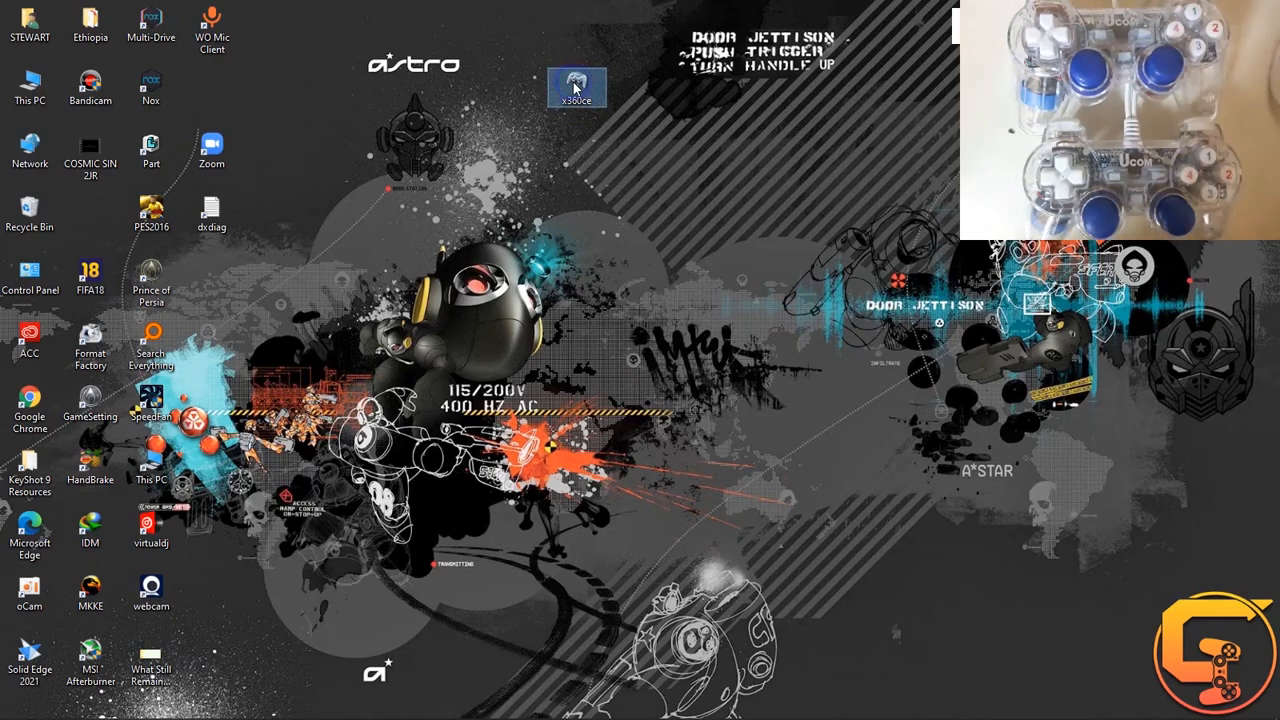
{"action": "right_click", "coordinate": [576, 87]}
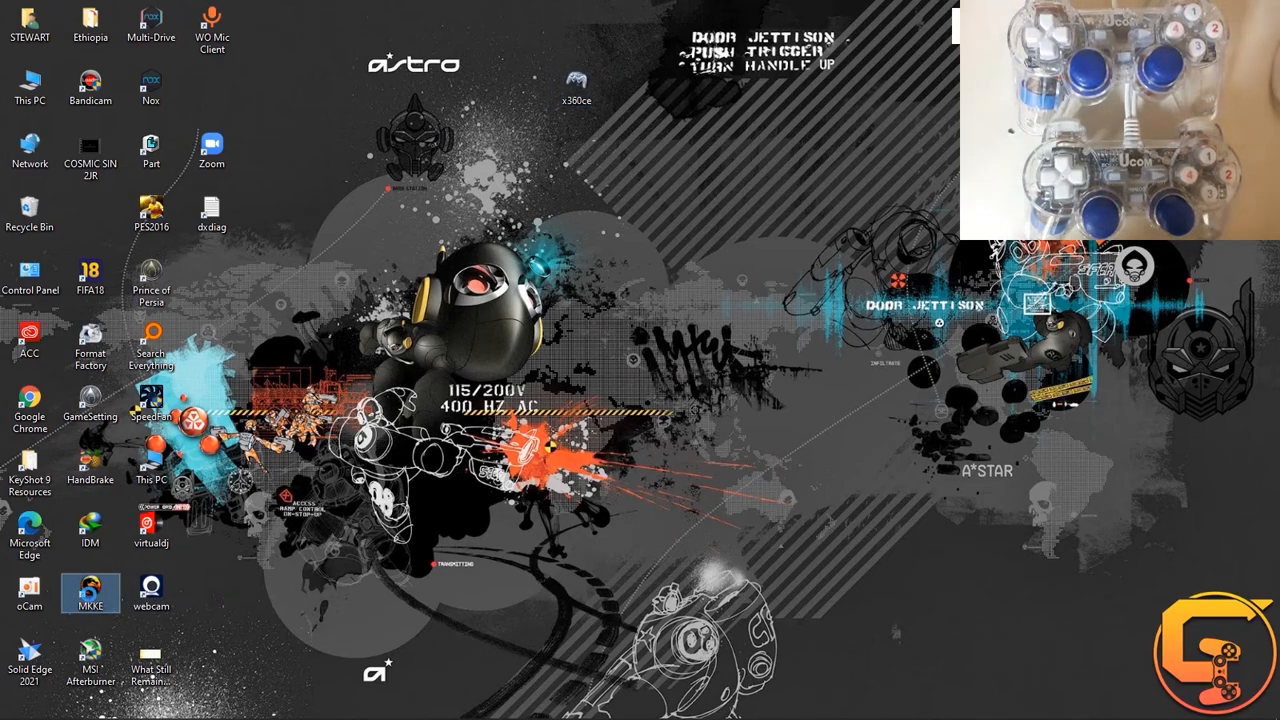
{"action": "right_click", "coordinate": [90, 592]}
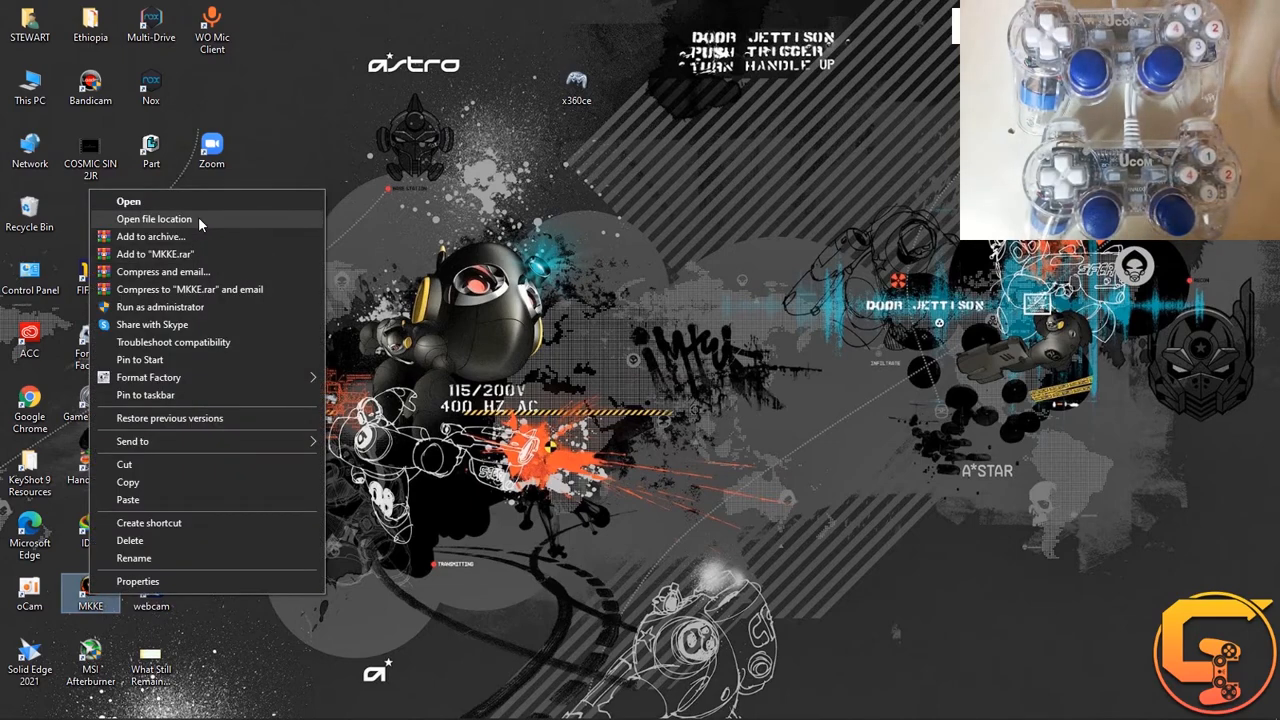
{"action": "left_click", "coordinate": [154, 218]}
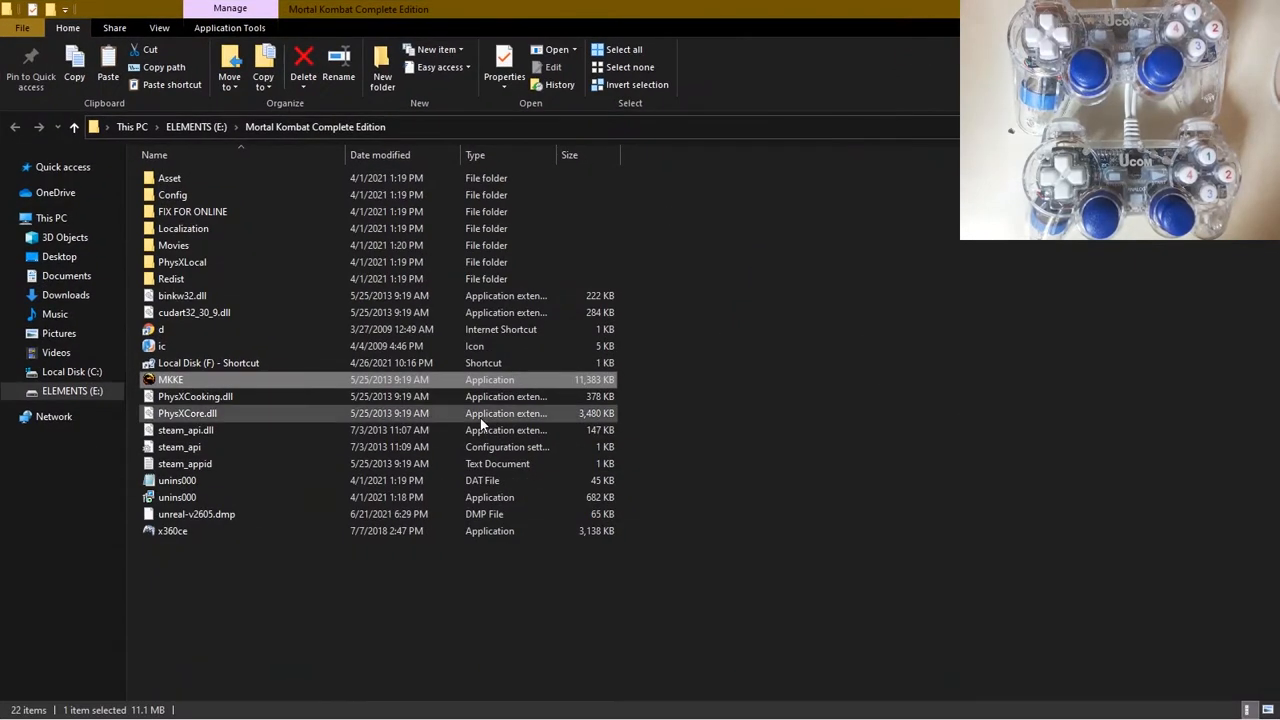
Step: Paste x360ce into the Mortal Kombat folder, replacing the existing x360ce.exe, and launch it
{"action": "left_click", "coordinate": [260, 610]}
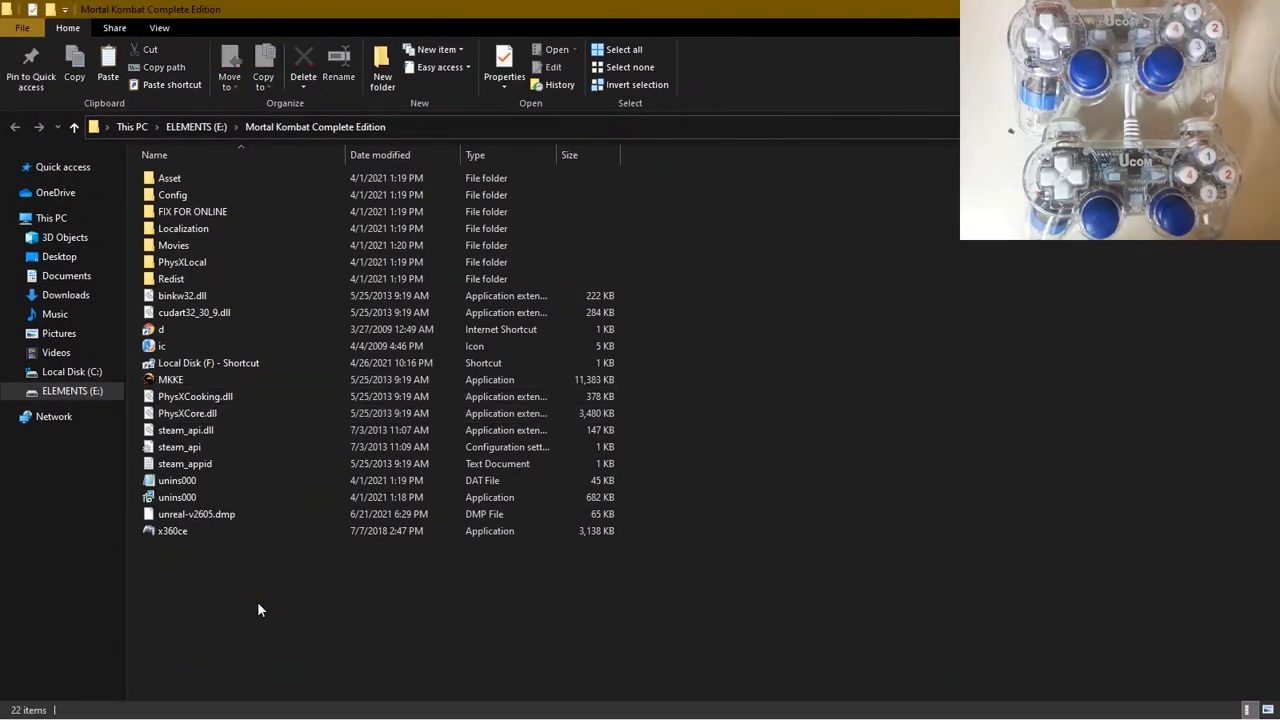
{"action": "right_click", "coordinate": [260, 608]}
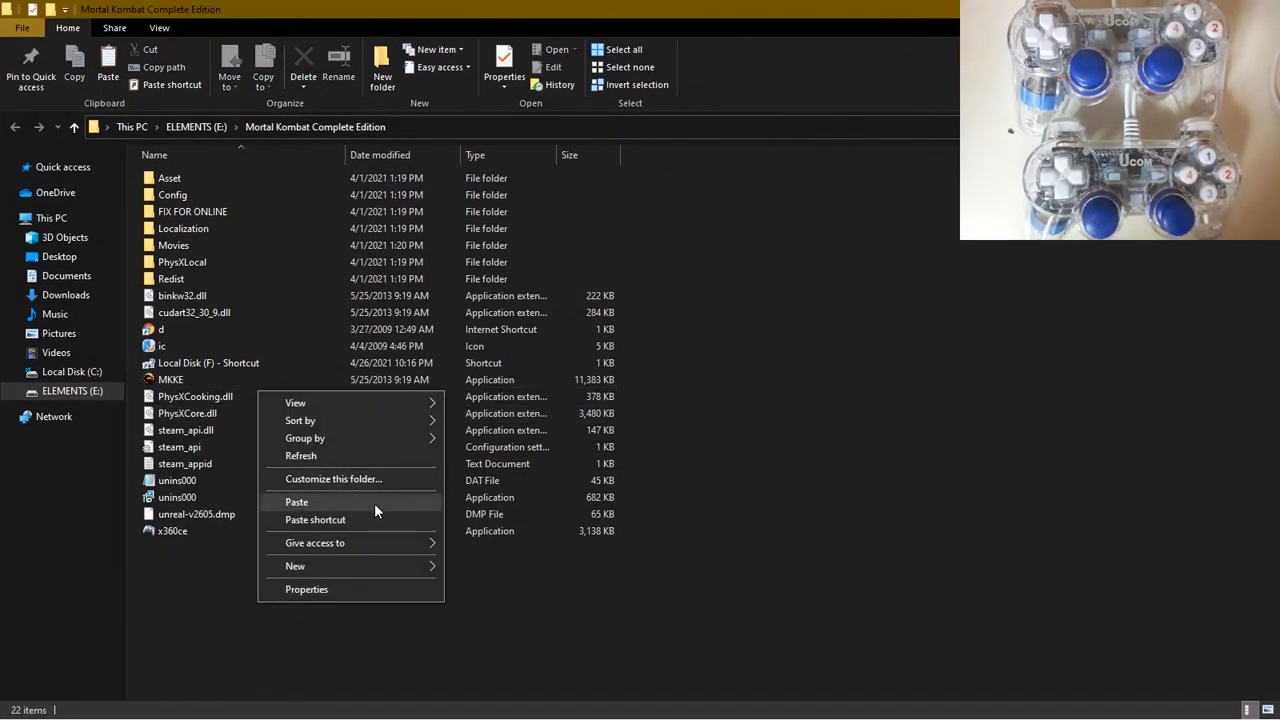
{"action": "left_click", "coordinate": [296, 501]}
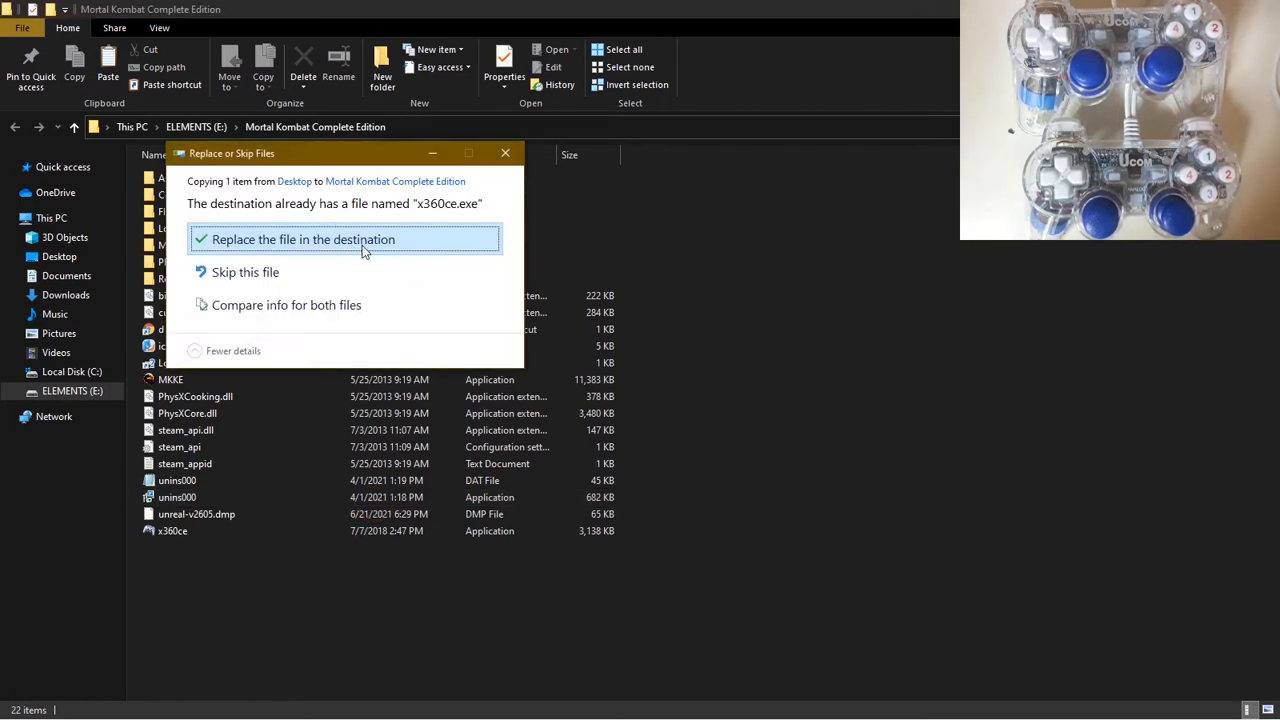
{"action": "left_click", "coordinate": [302, 239]}
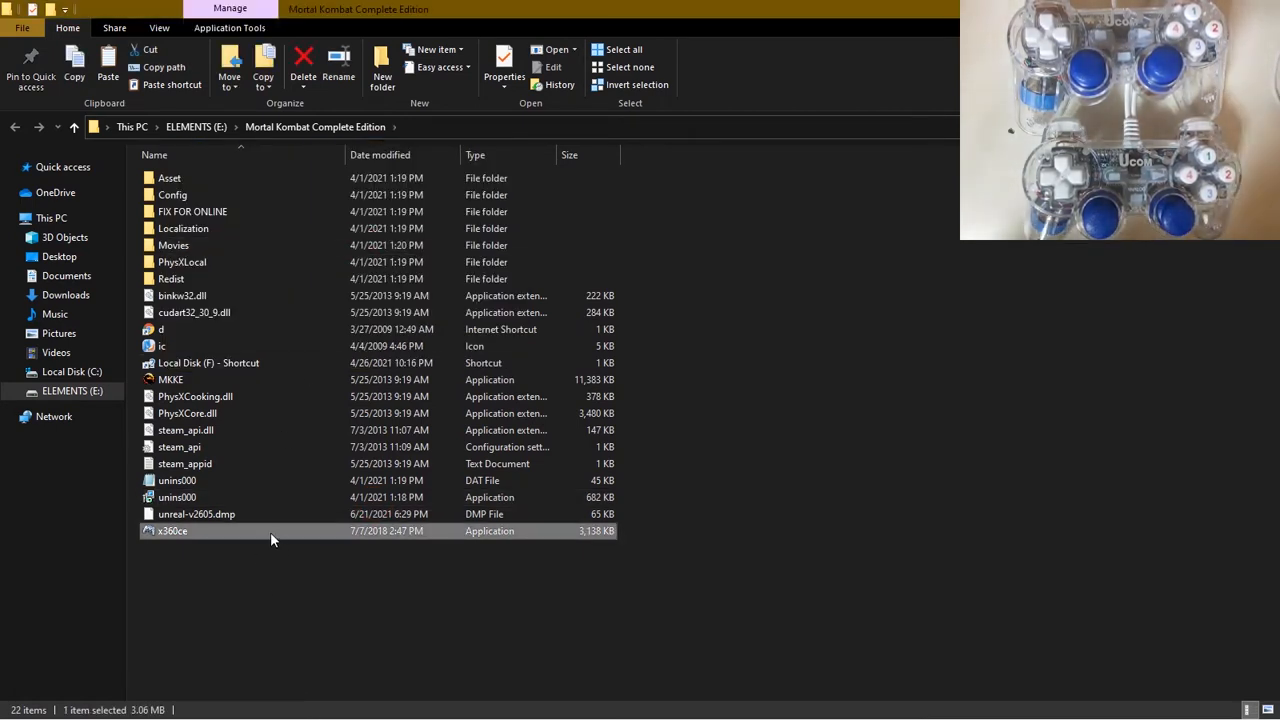
{"action": "right_click", "coordinate": [172, 531]}
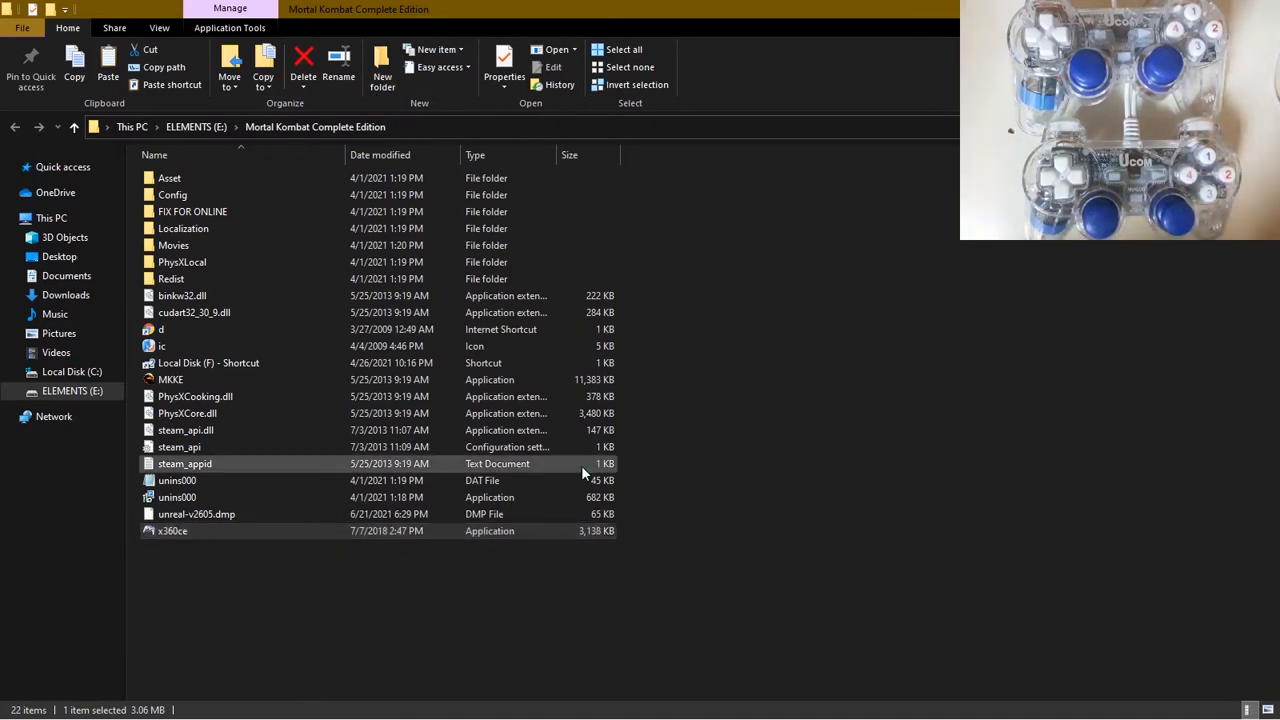
{"action": "double_click", "coordinate": [172, 531]}
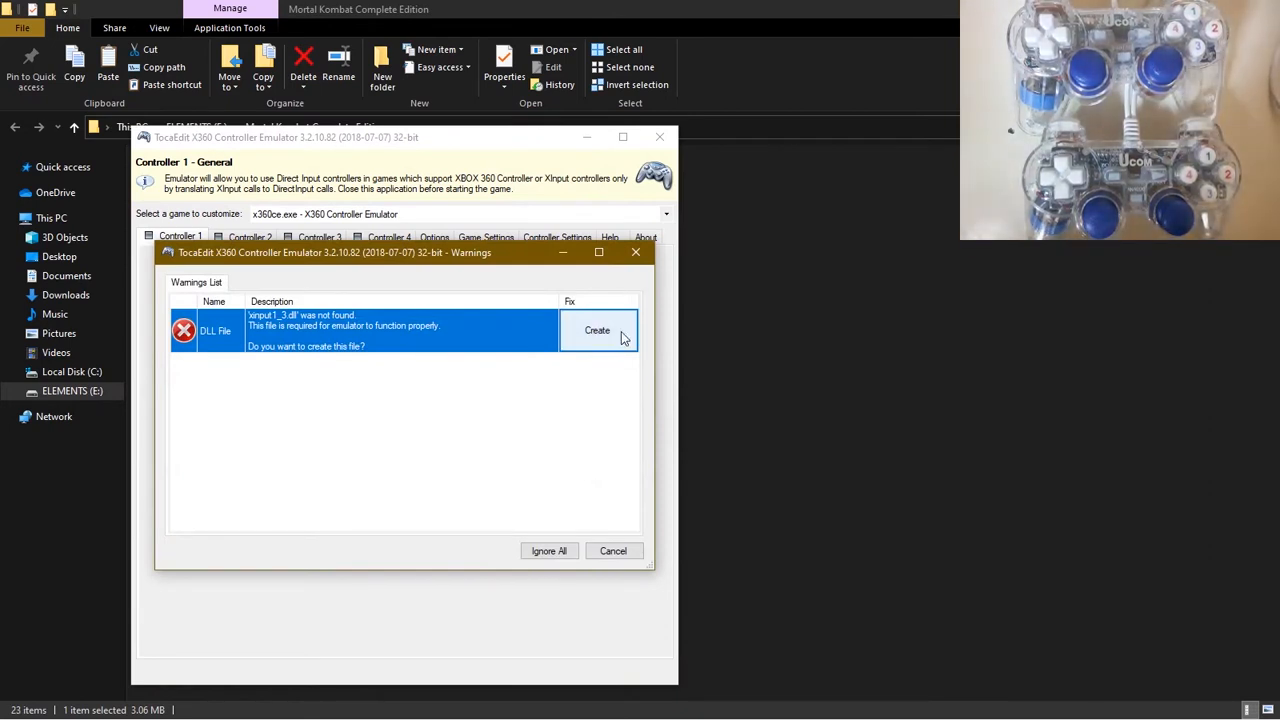
Step: Create the missing xinput1_3.dll from the Warnings dialog
{"action": "left_click", "coordinate": [597, 330]}
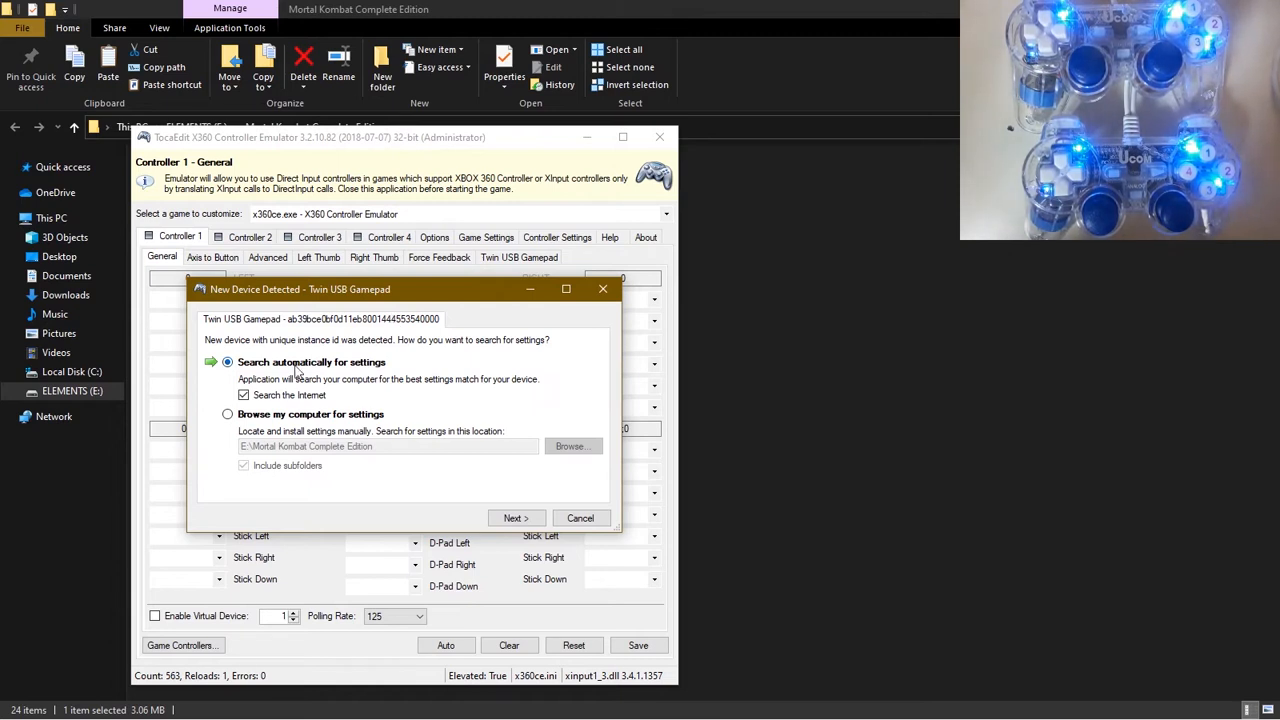
Step: Run offline settings searches for both Twin USB Gamepads and dismiss the GUID error
{"action": "left_click", "coordinate": [243, 395]}
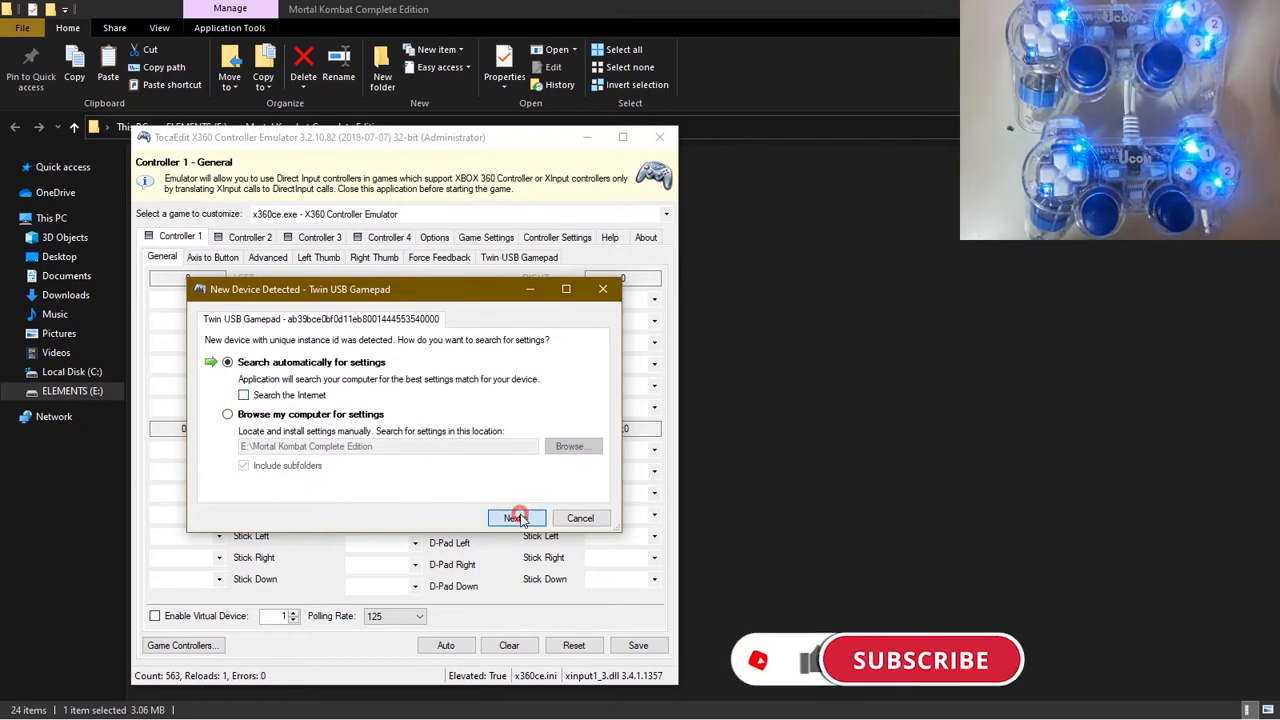
{"action": "left_click", "coordinate": [517, 518]}
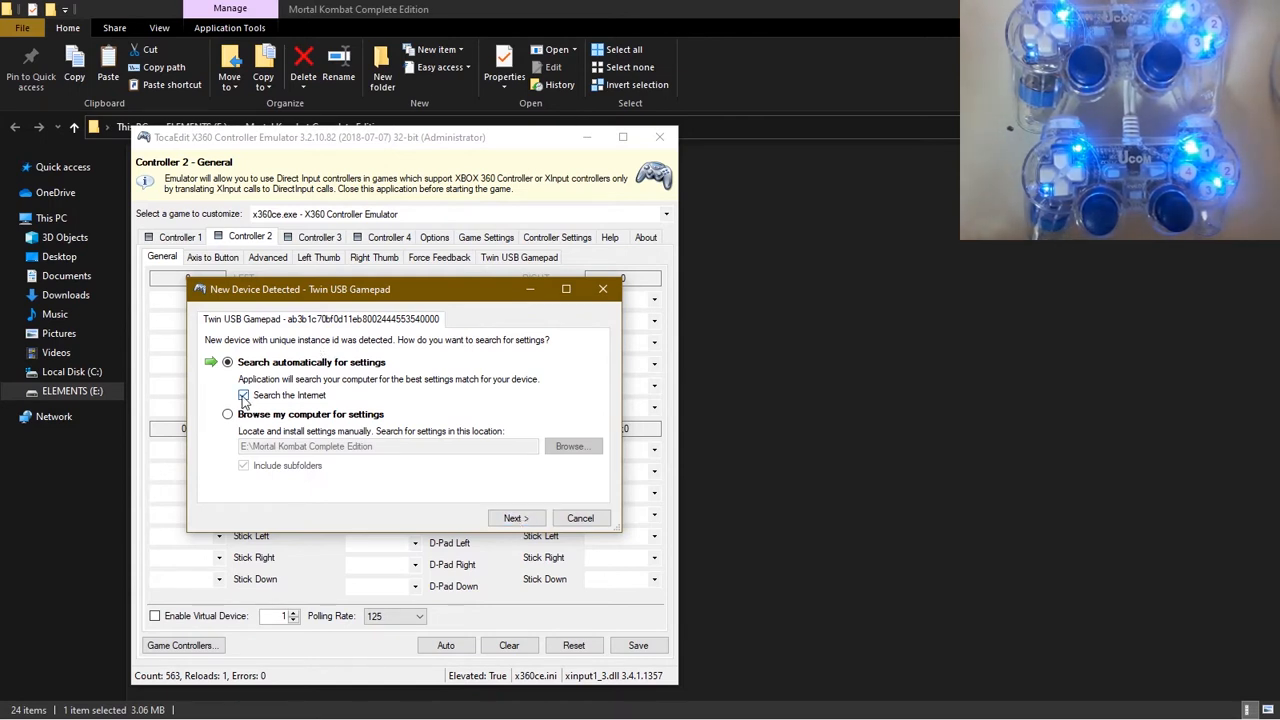
{"action": "left_click", "coordinate": [243, 394]}
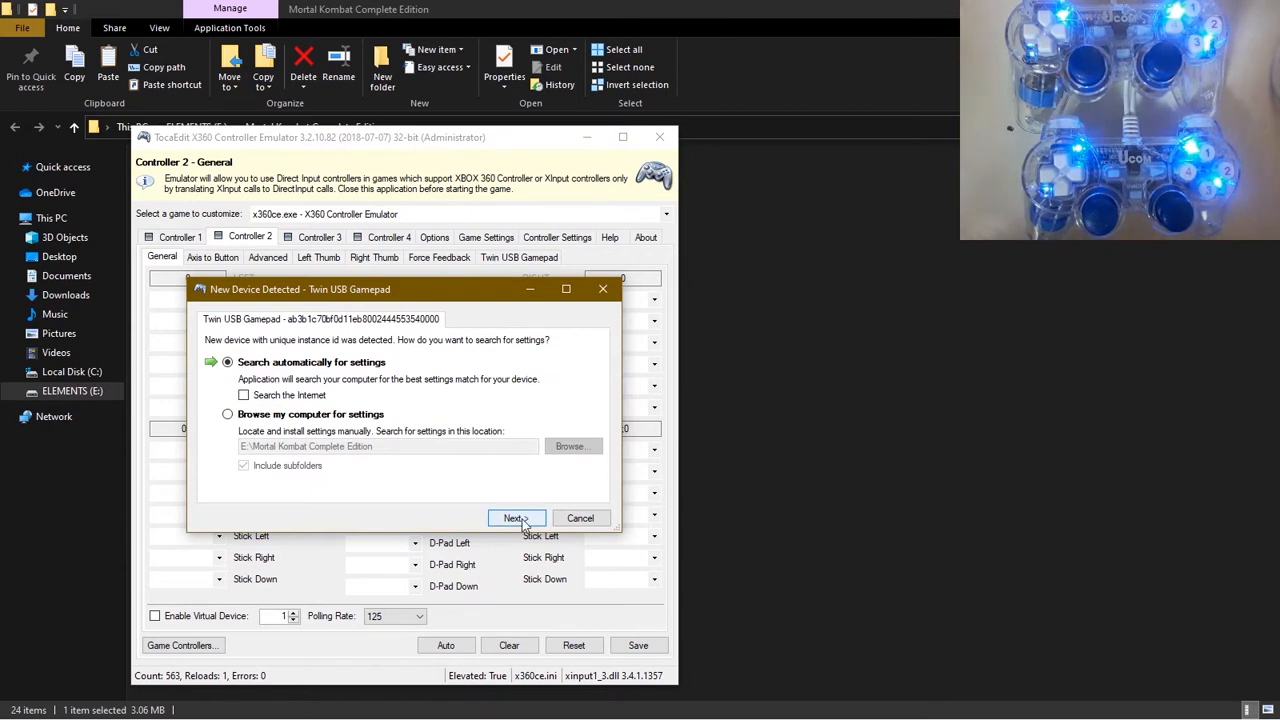
{"action": "left_click", "coordinate": [516, 517]}
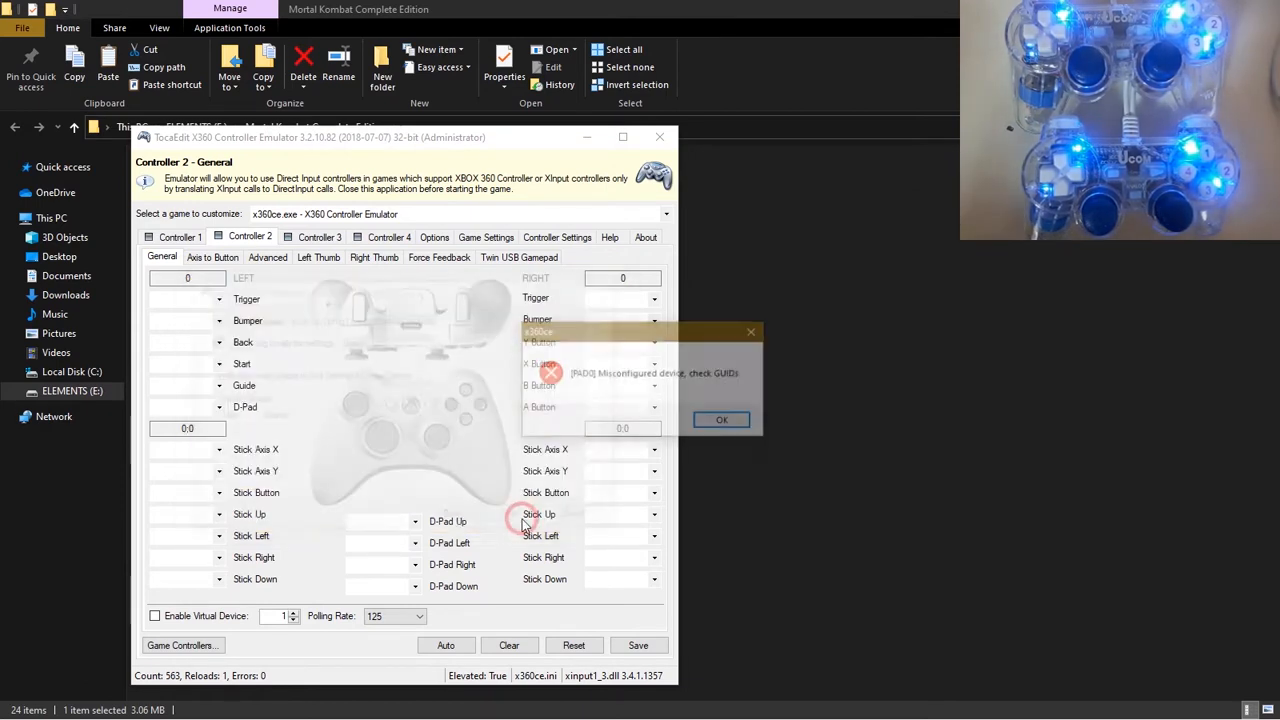
{"action": "left_click", "coordinate": [722, 419]}
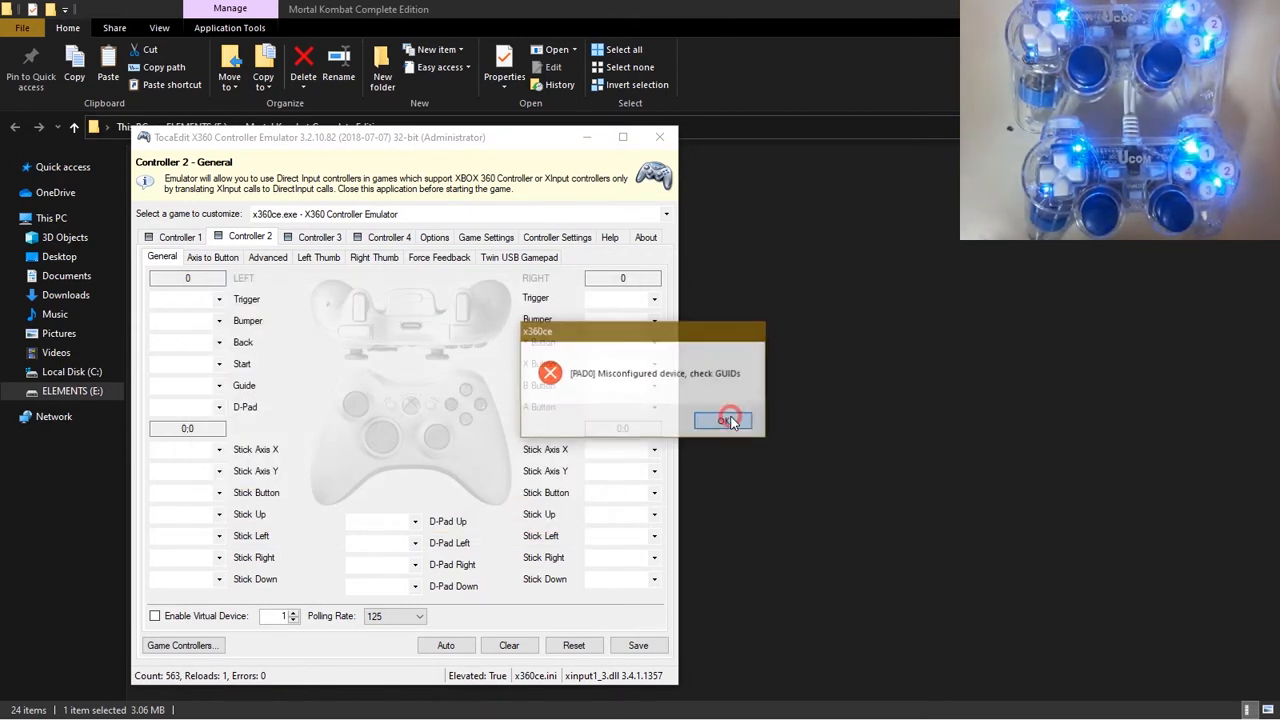
{"action": "left_click", "coordinate": [724, 420]}
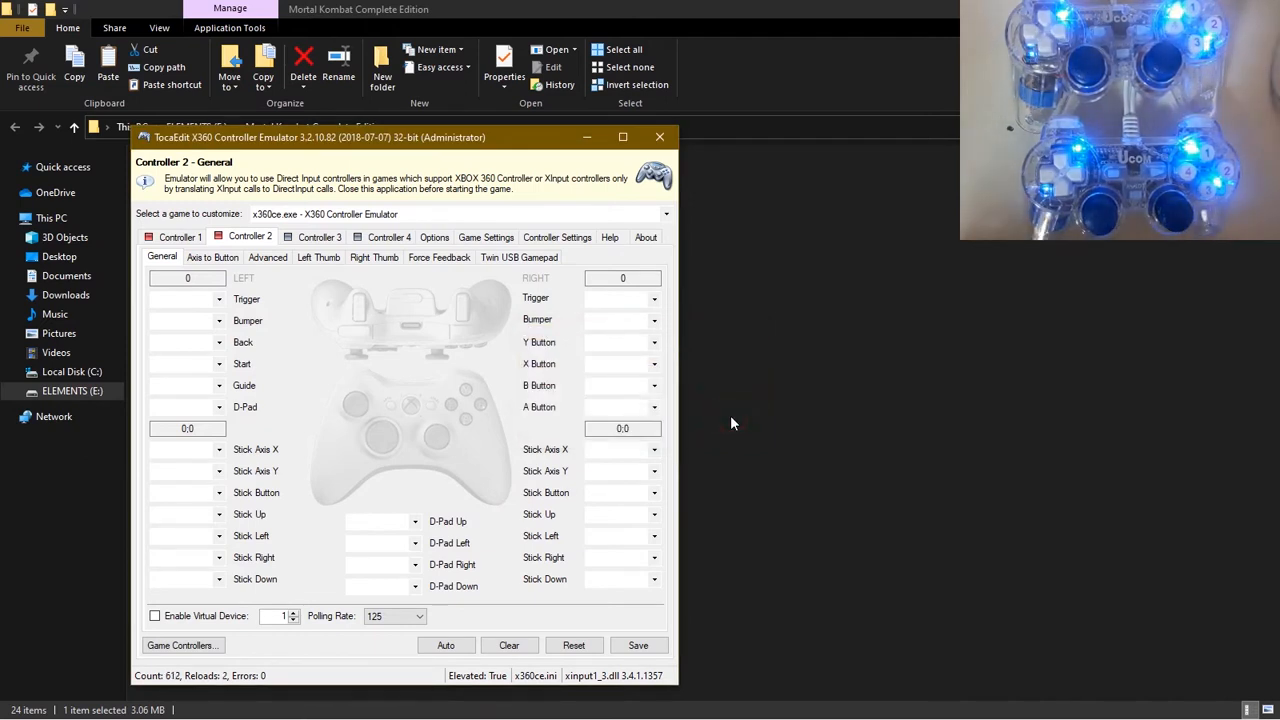
Step: Auto-fill Controller 2's button and axis mappings and confirm
{"action": "left_click", "coordinate": [446, 645]}
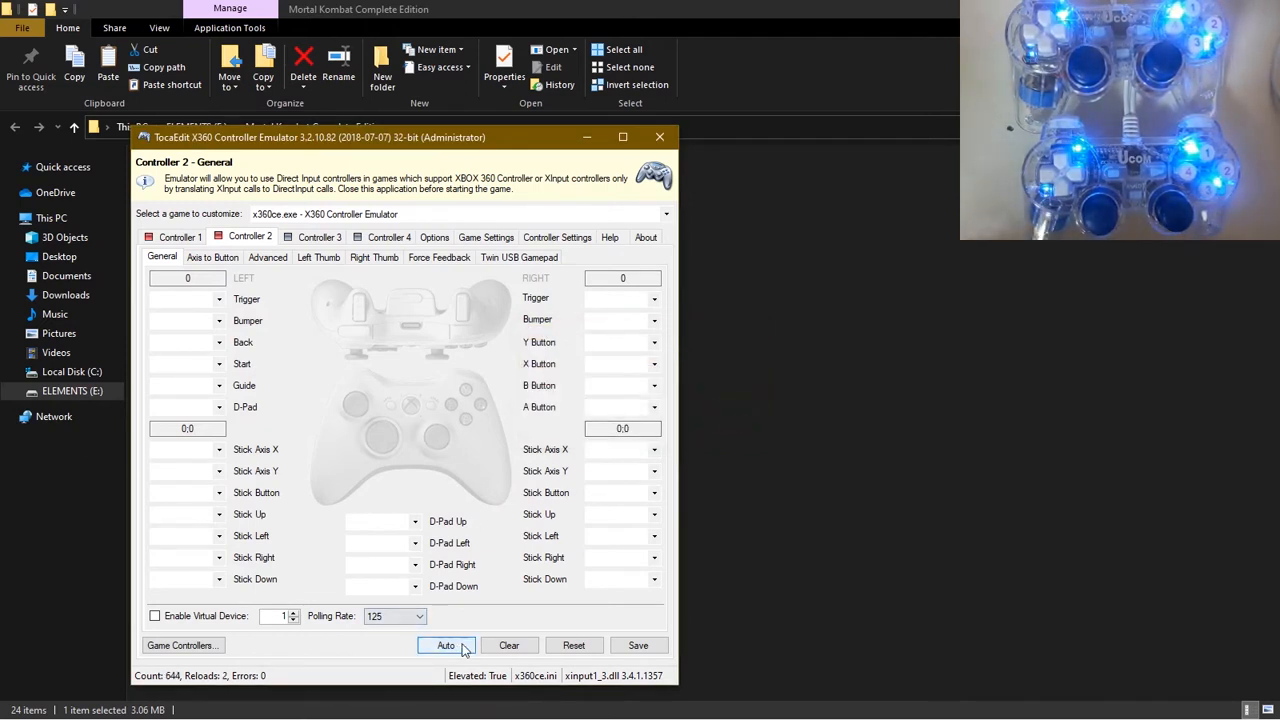
{"action": "left_click", "coordinate": [446, 645]}
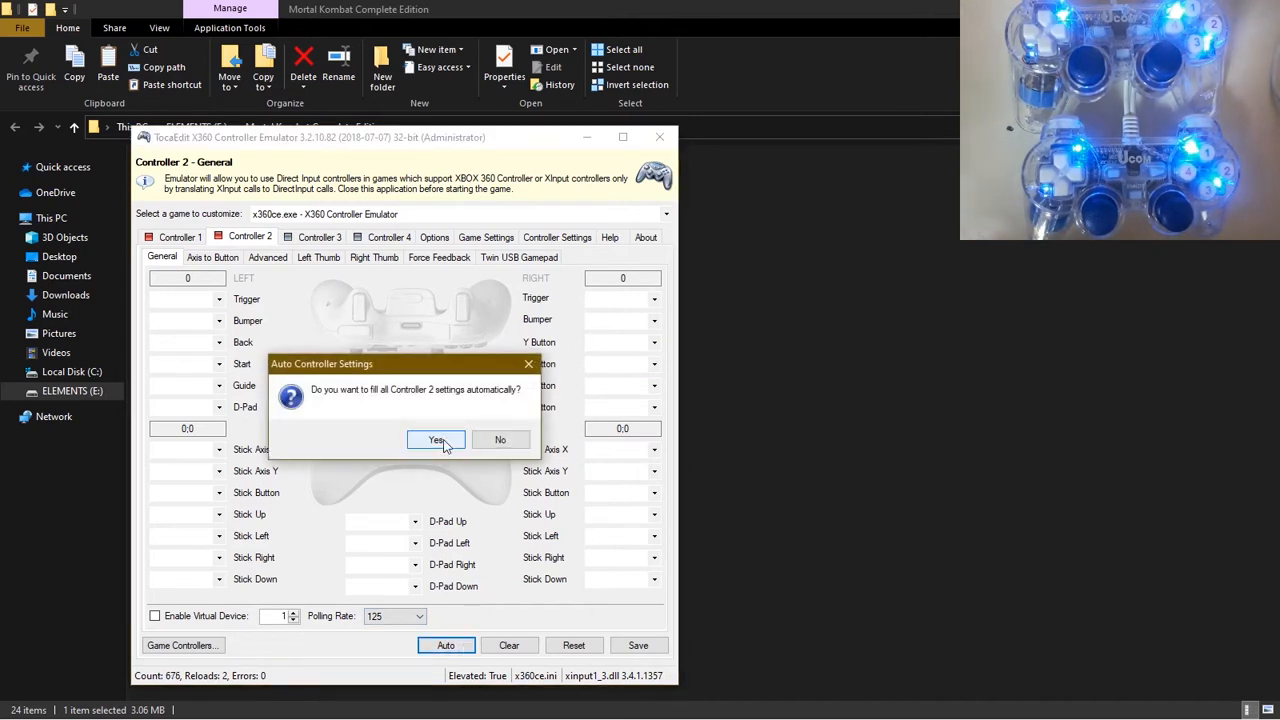
{"action": "left_click", "coordinate": [436, 440]}
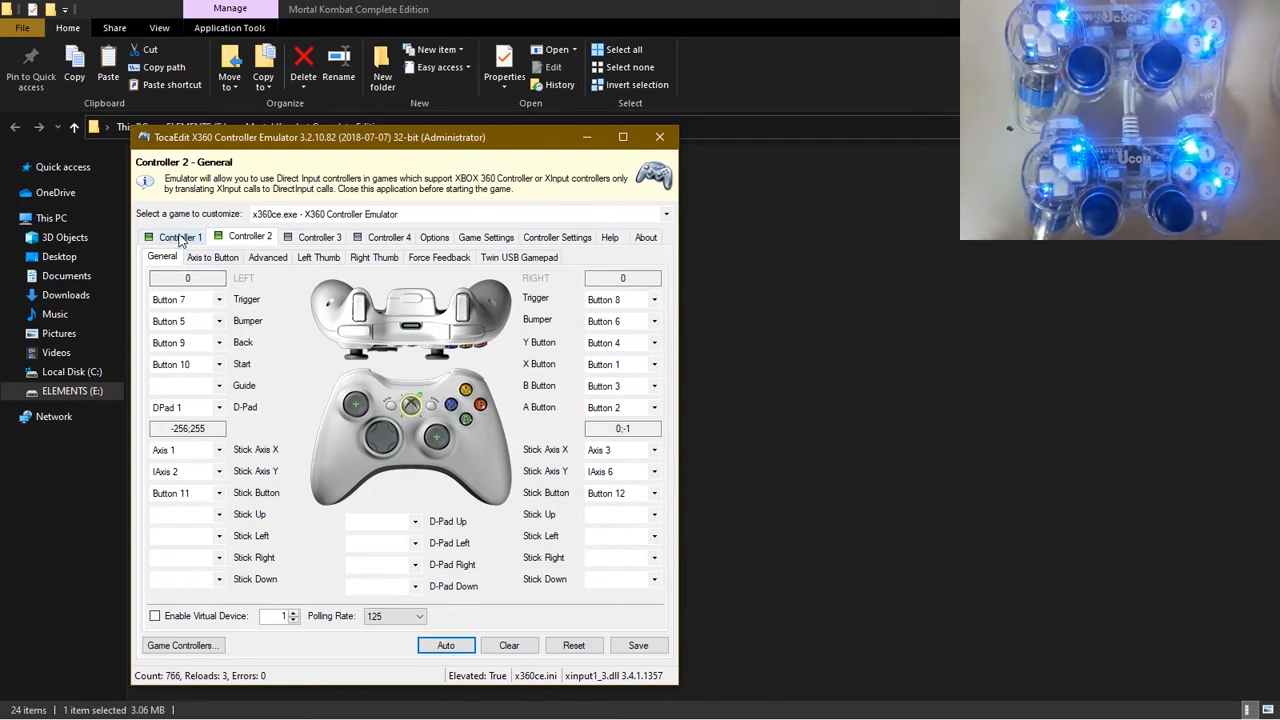
Step: Clear Controller 1's mappings and auto-map them to the gamepad
{"action": "left_click", "coordinate": [180, 237]}
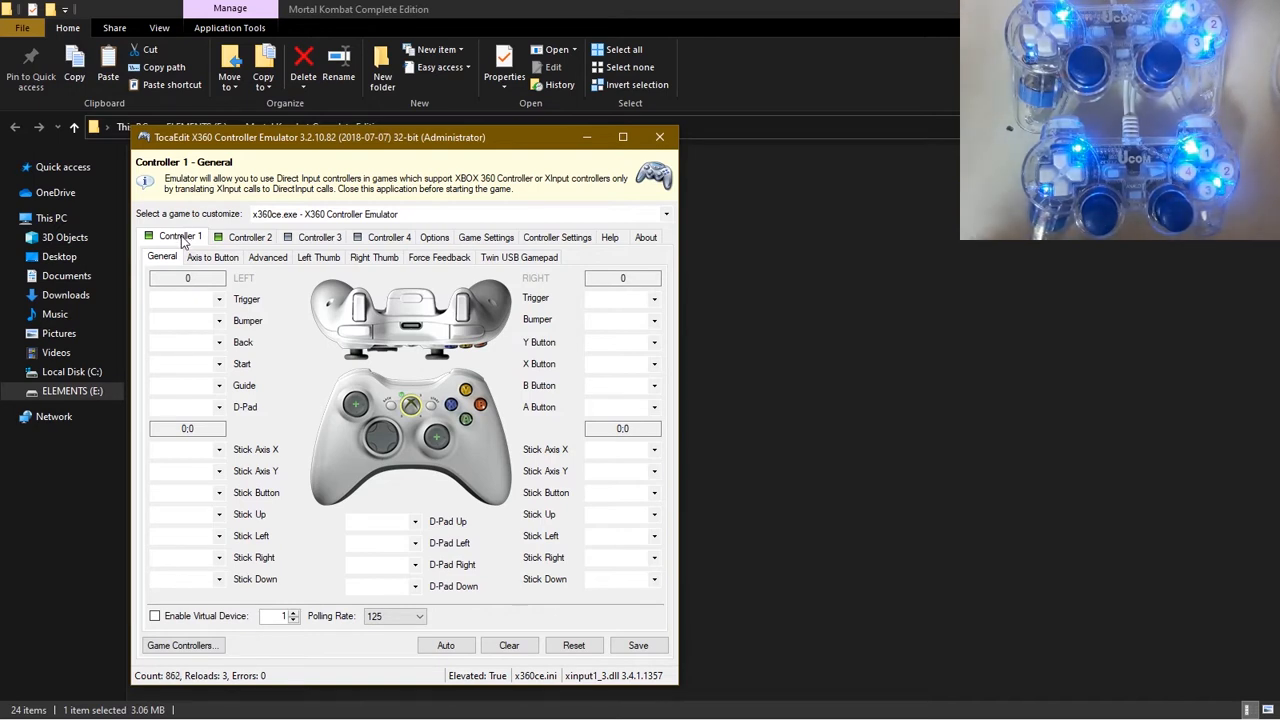
{"action": "left_click", "coordinate": [446, 645]}
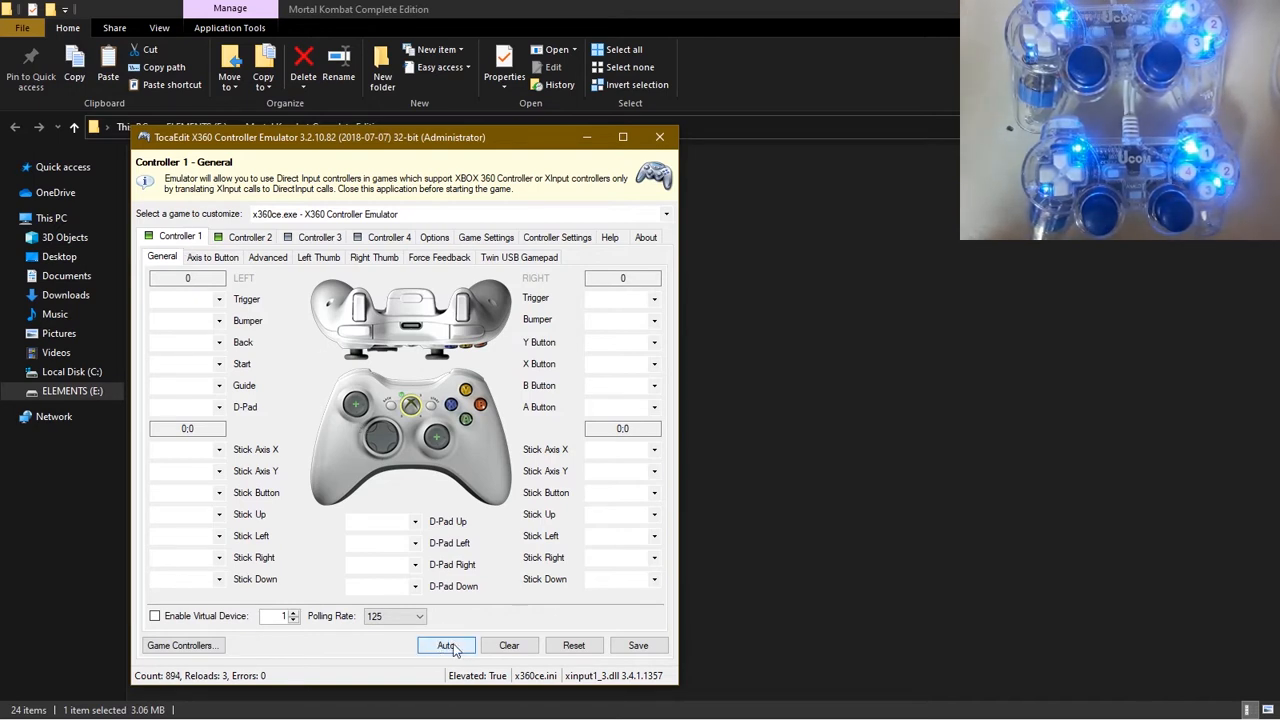
{"action": "left_click", "coordinate": [446, 645]}
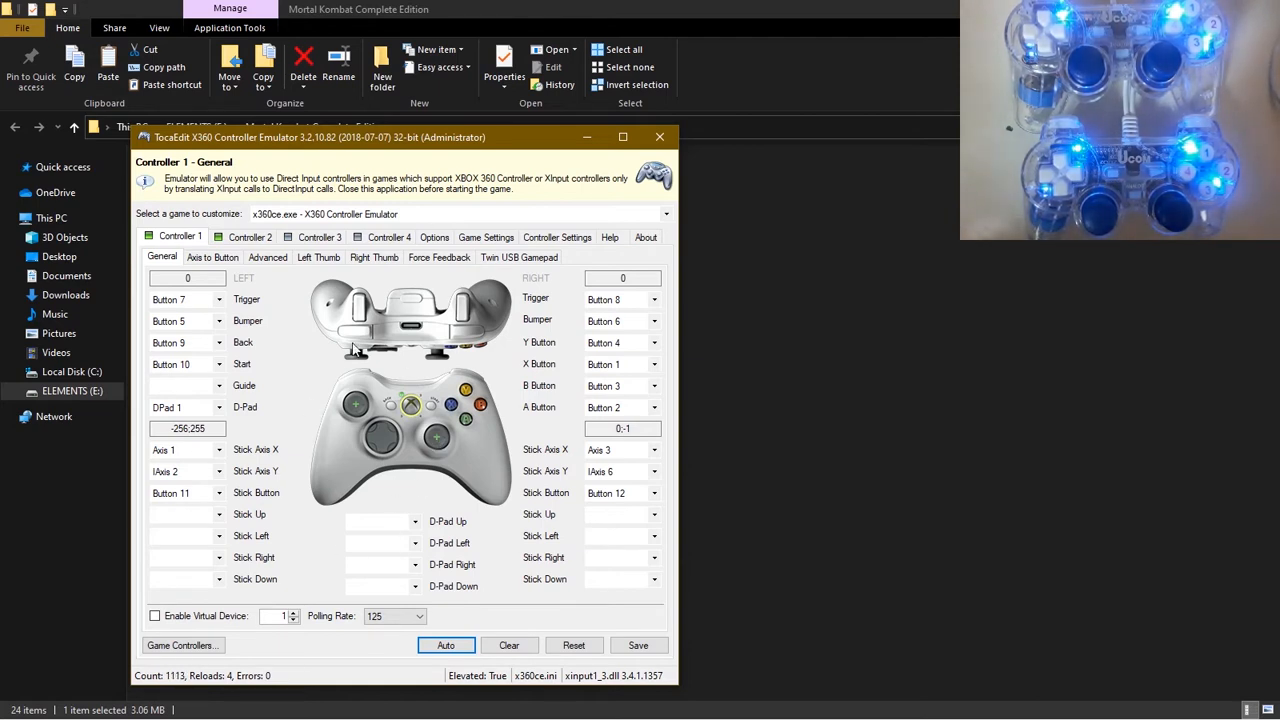
{"action": "mouse_move", "coordinate": [340, 390]}
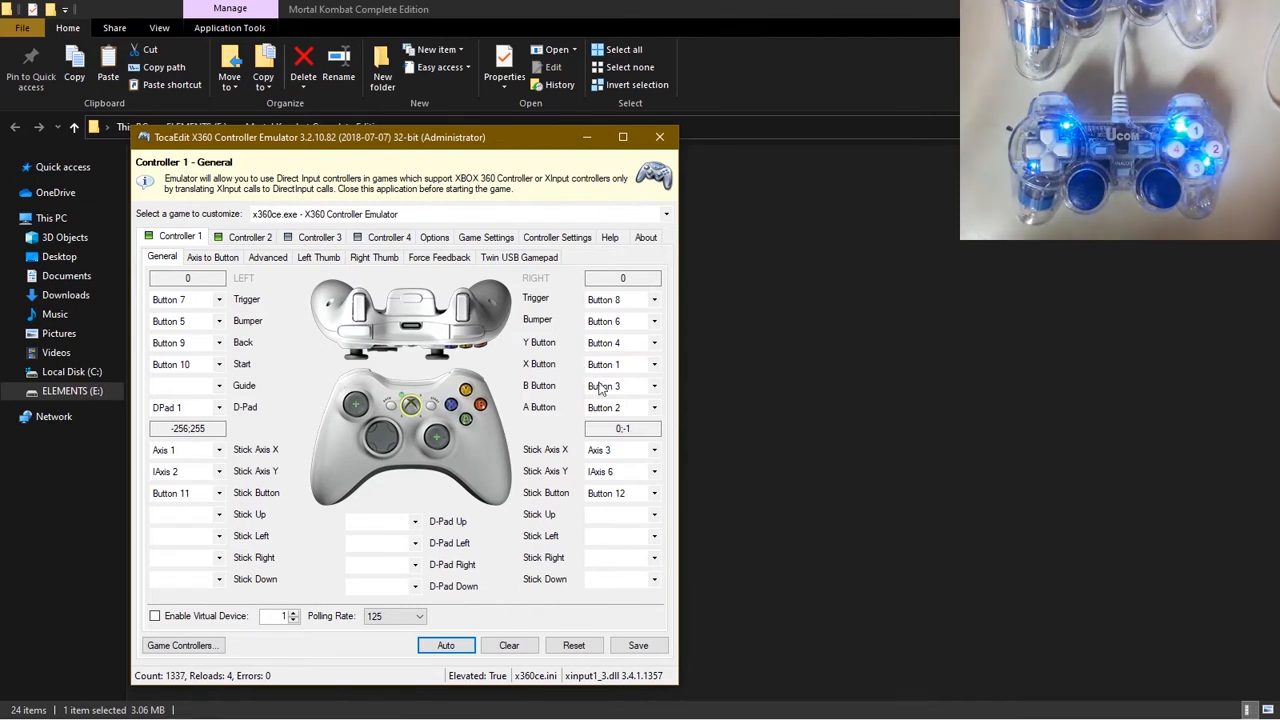
Step: Record Controller 1's face buttons: A Button 3, B Button 2, X Button 4, Y Button 1
{"action": "left_click", "coordinate": [636, 407]}
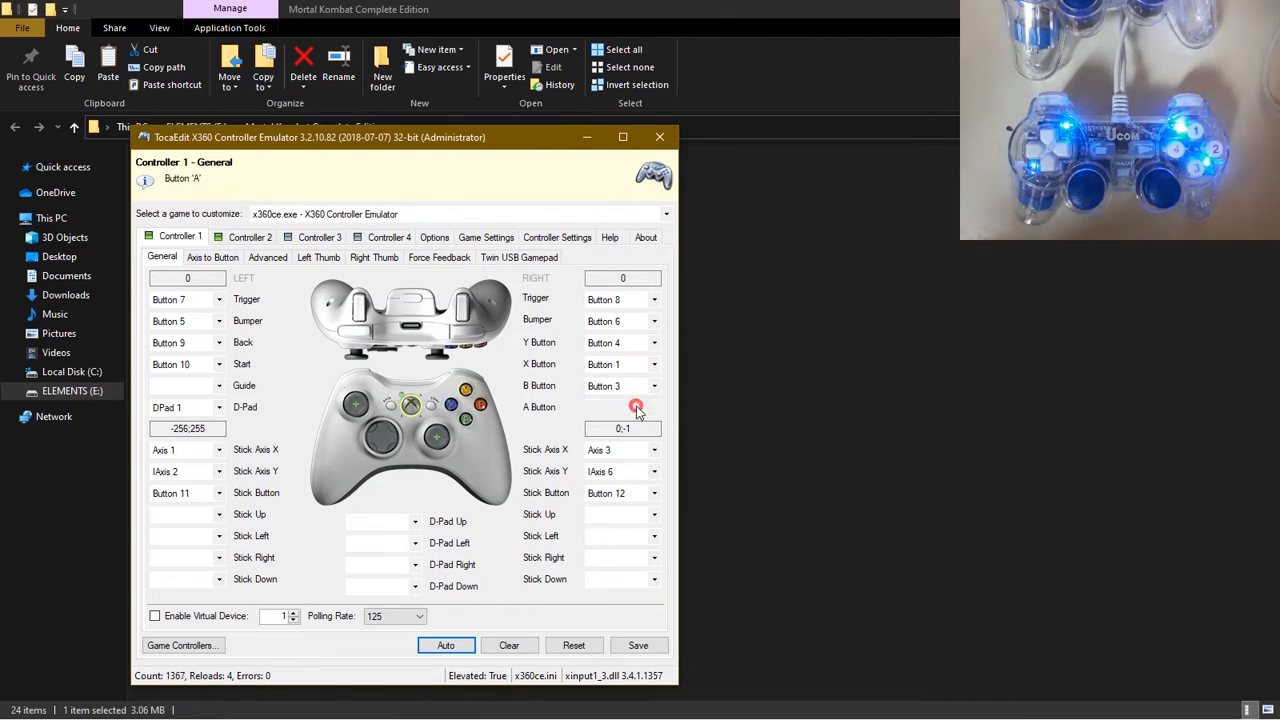
{"action": "left_click", "coordinate": [623, 407]}
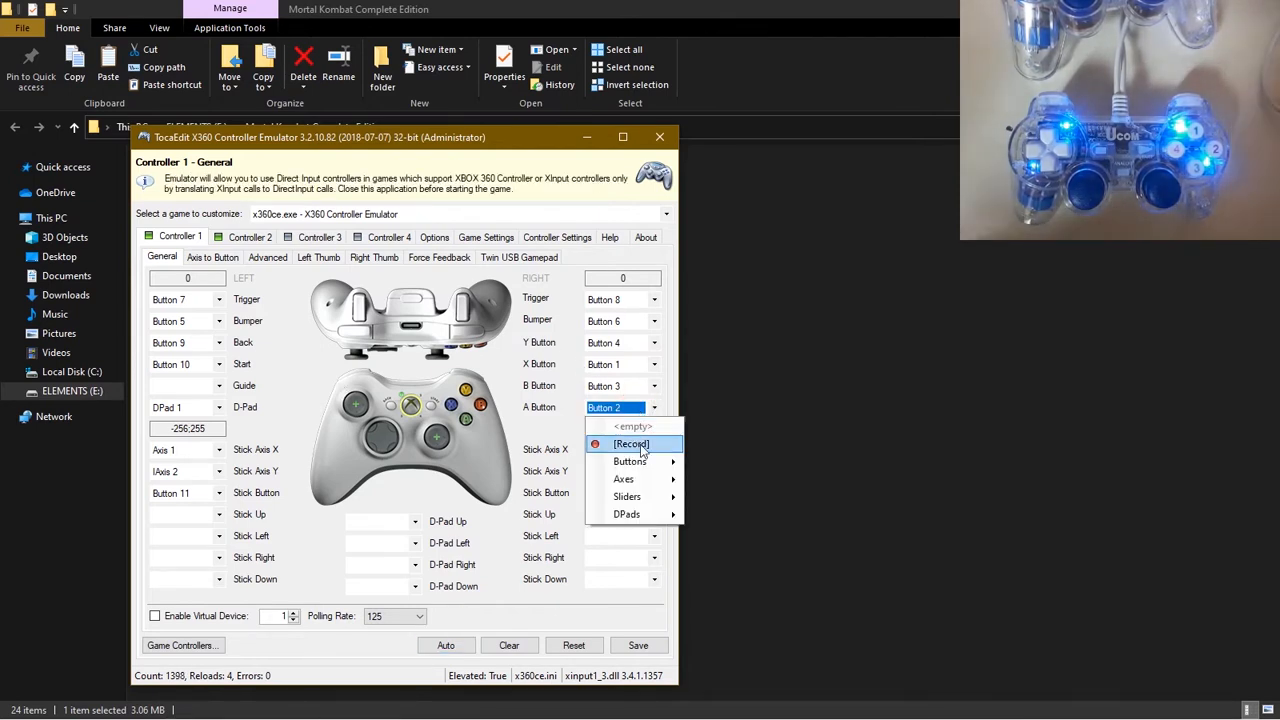
{"action": "left_click", "coordinate": [631, 461]}
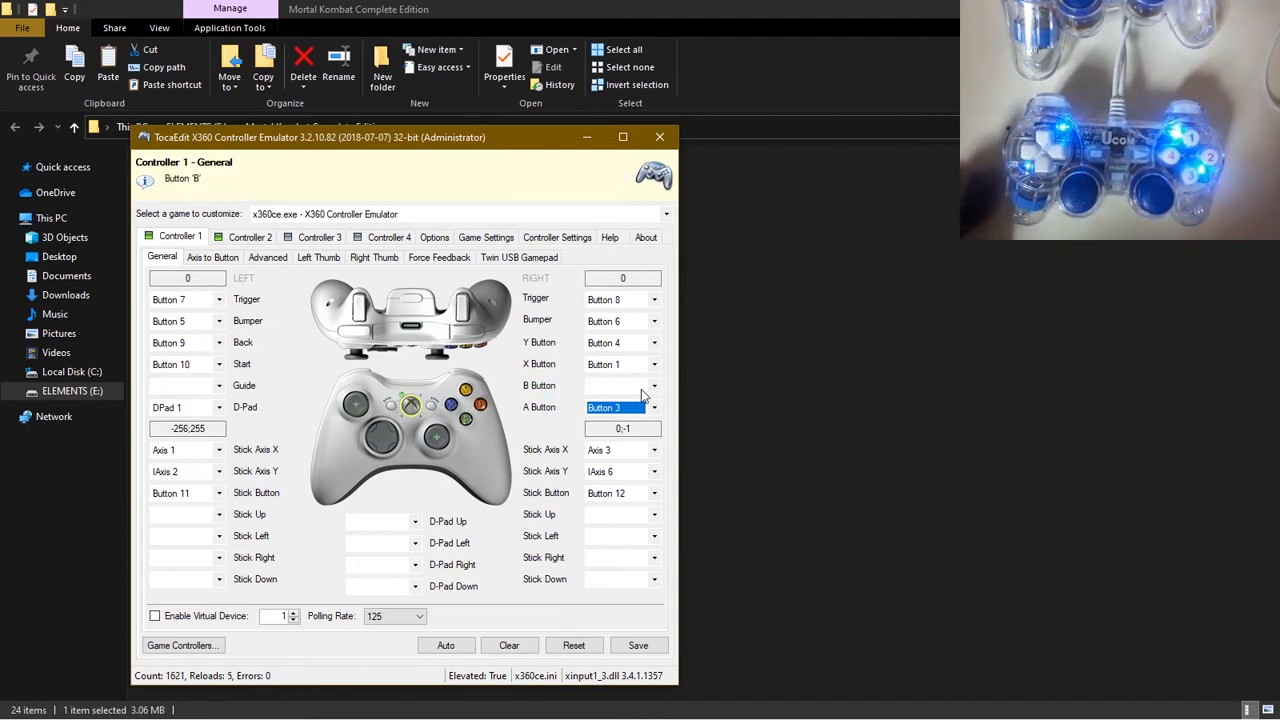
{"action": "left_click", "coordinate": [649, 385]}
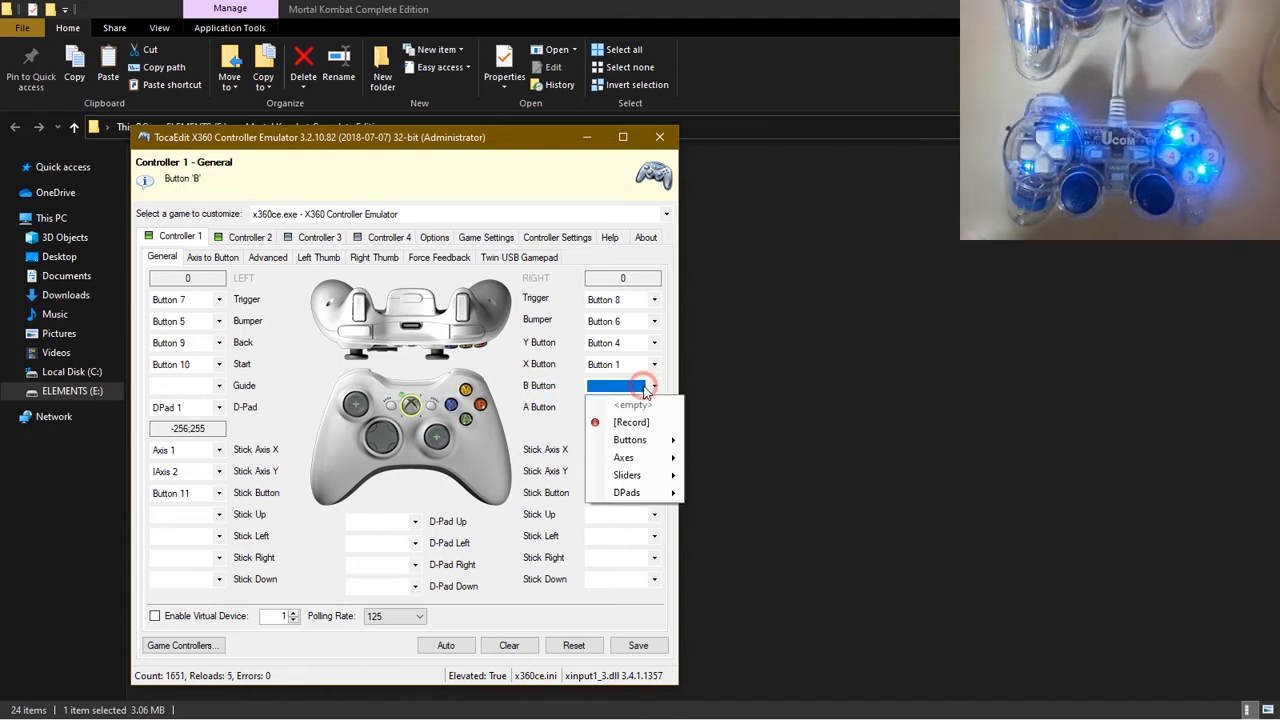
{"action": "left_click", "coordinate": [629, 440]}
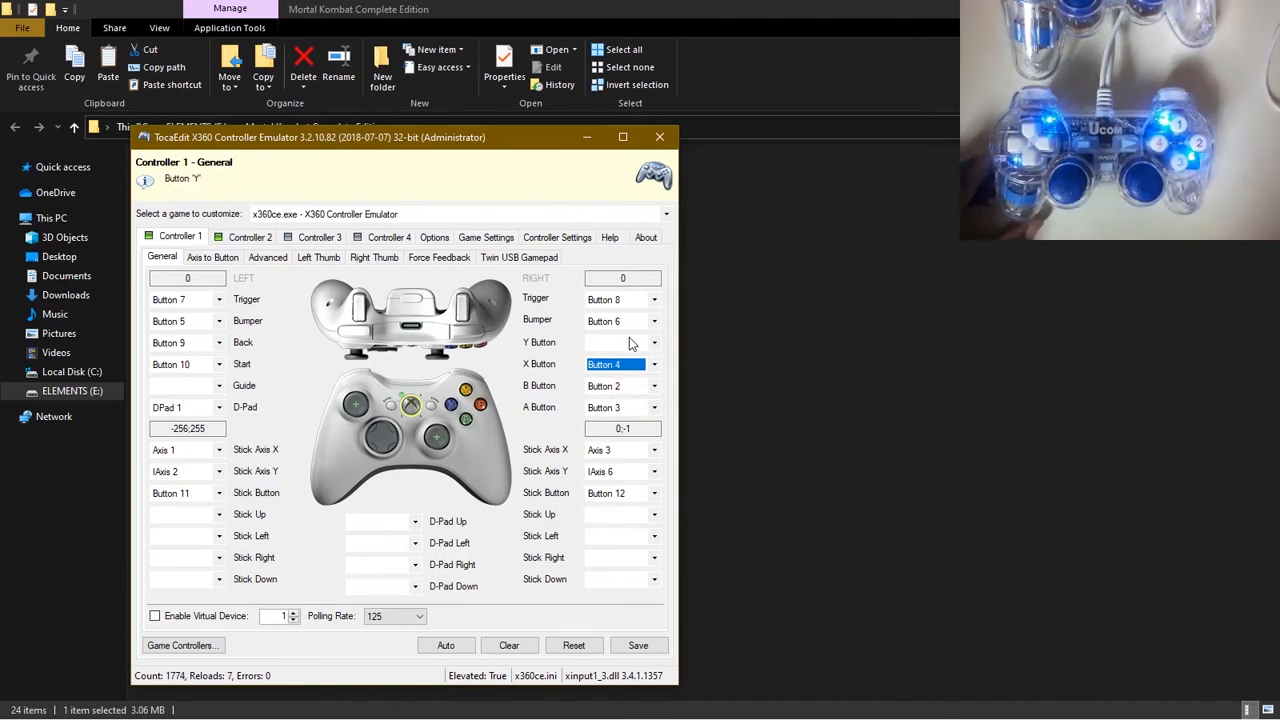
{"action": "left_click", "coordinate": [615, 342]}
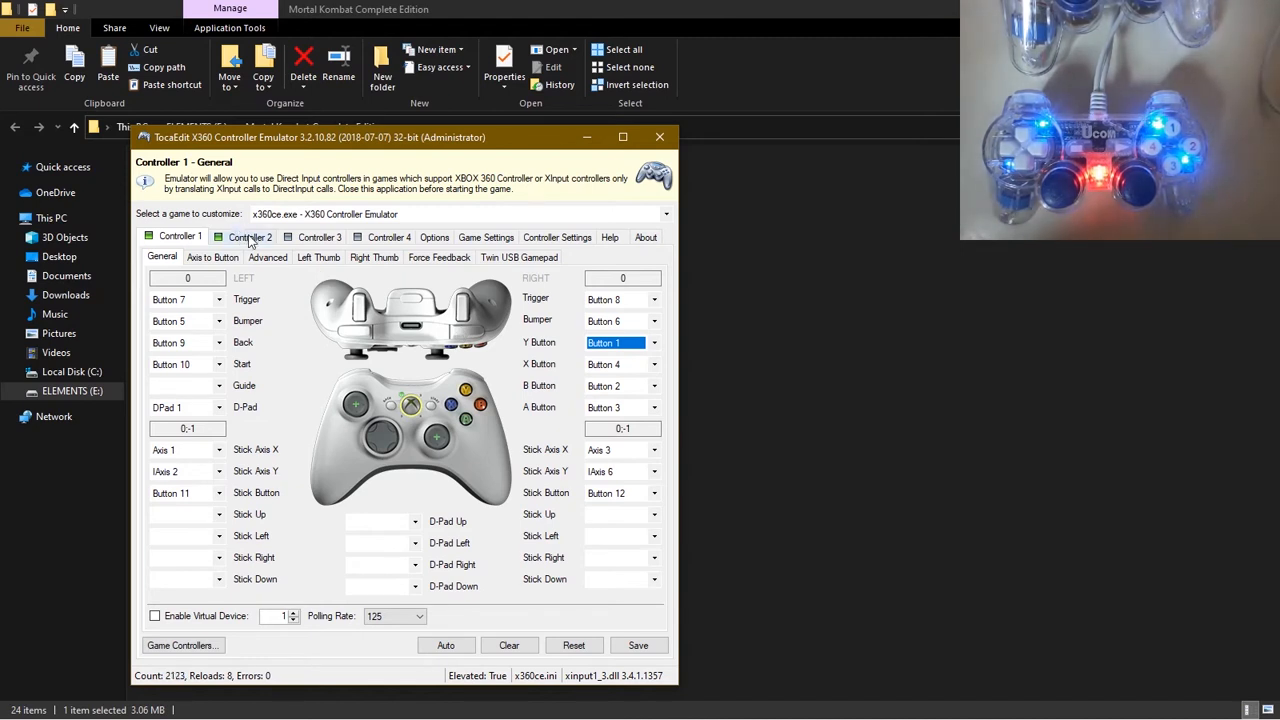
Step: On Controller 2, record A as Button 3, B as Button 2, X as Button 4
{"action": "left_click", "coordinate": [249, 237]}
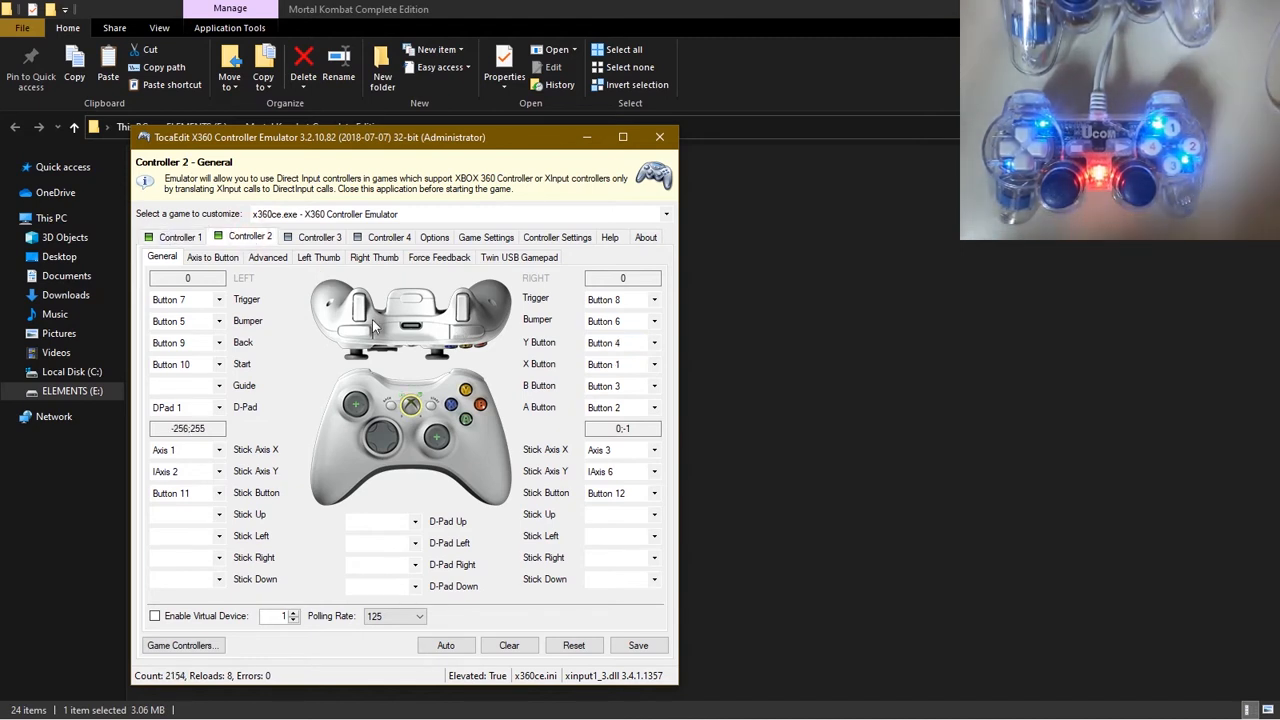
{"action": "left_click", "coordinate": [620, 407]}
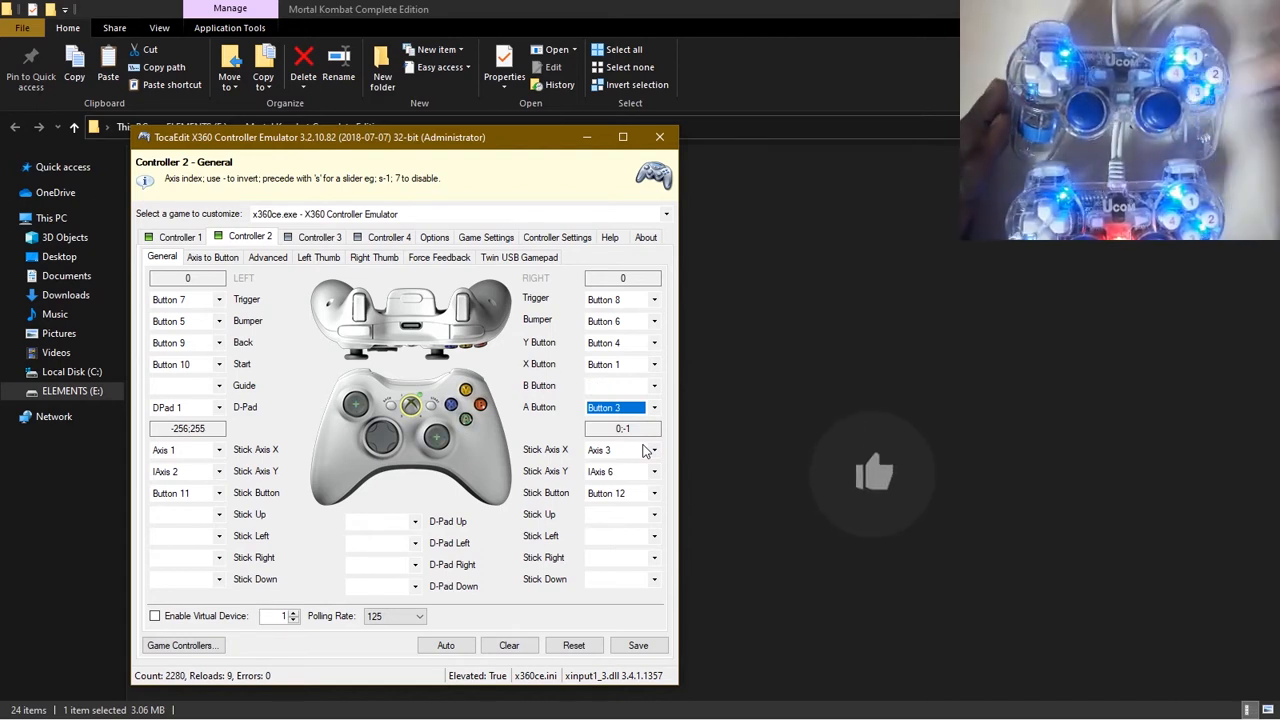
{"action": "left_click", "coordinate": [653, 385]}
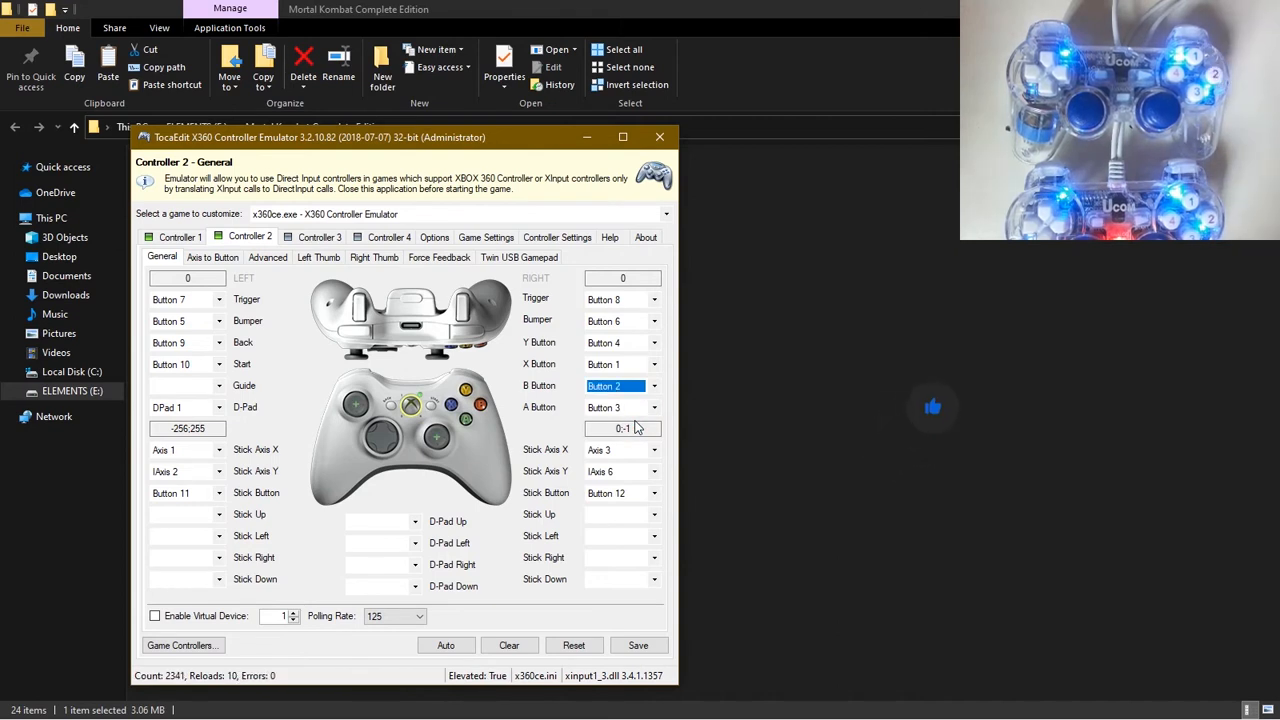
{"action": "left_click", "coordinate": [653, 364]}
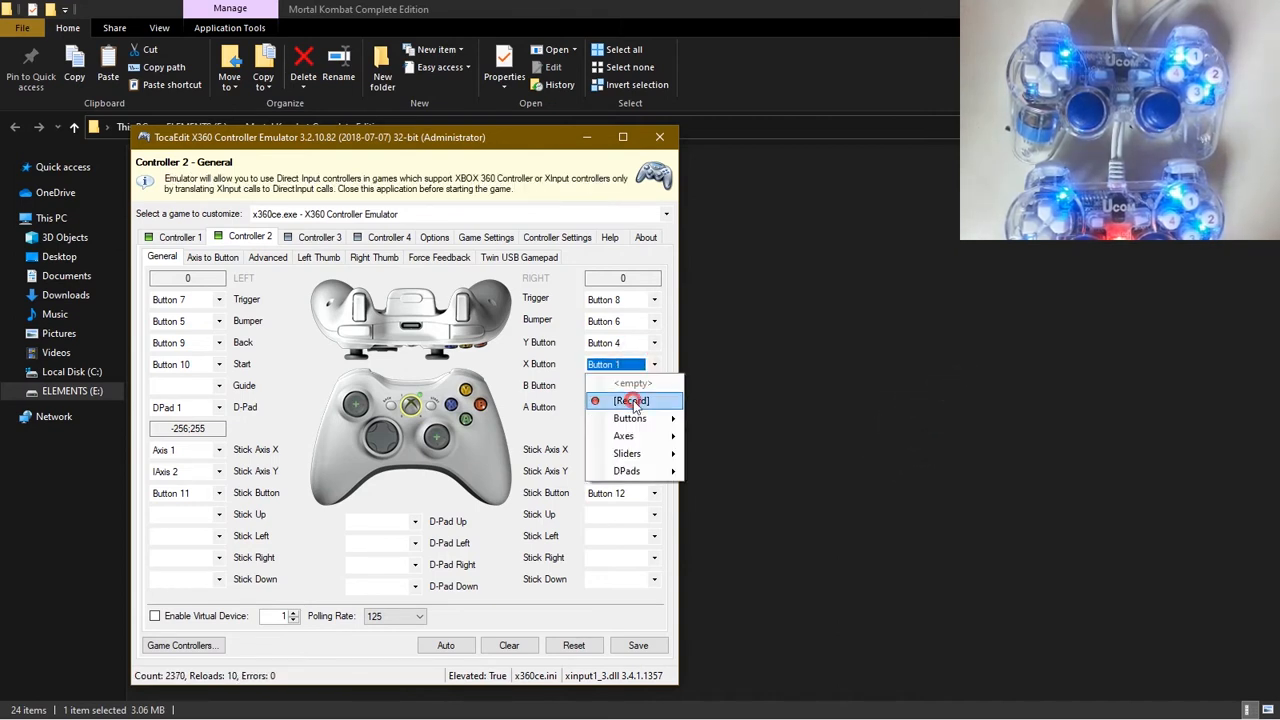
{"action": "left_click", "coordinate": [631, 400]}
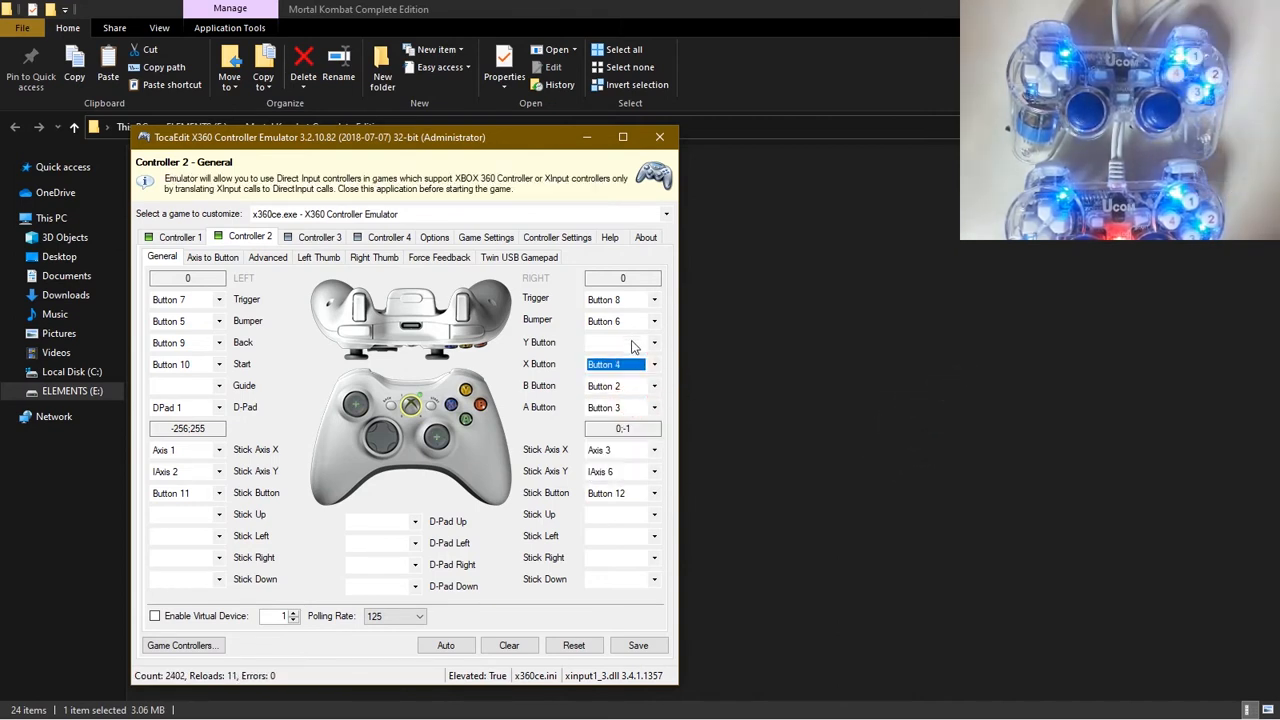
Step: Record Controller 2's Y as Button 1 and save the settings
{"action": "left_click", "coordinate": [615, 342]}
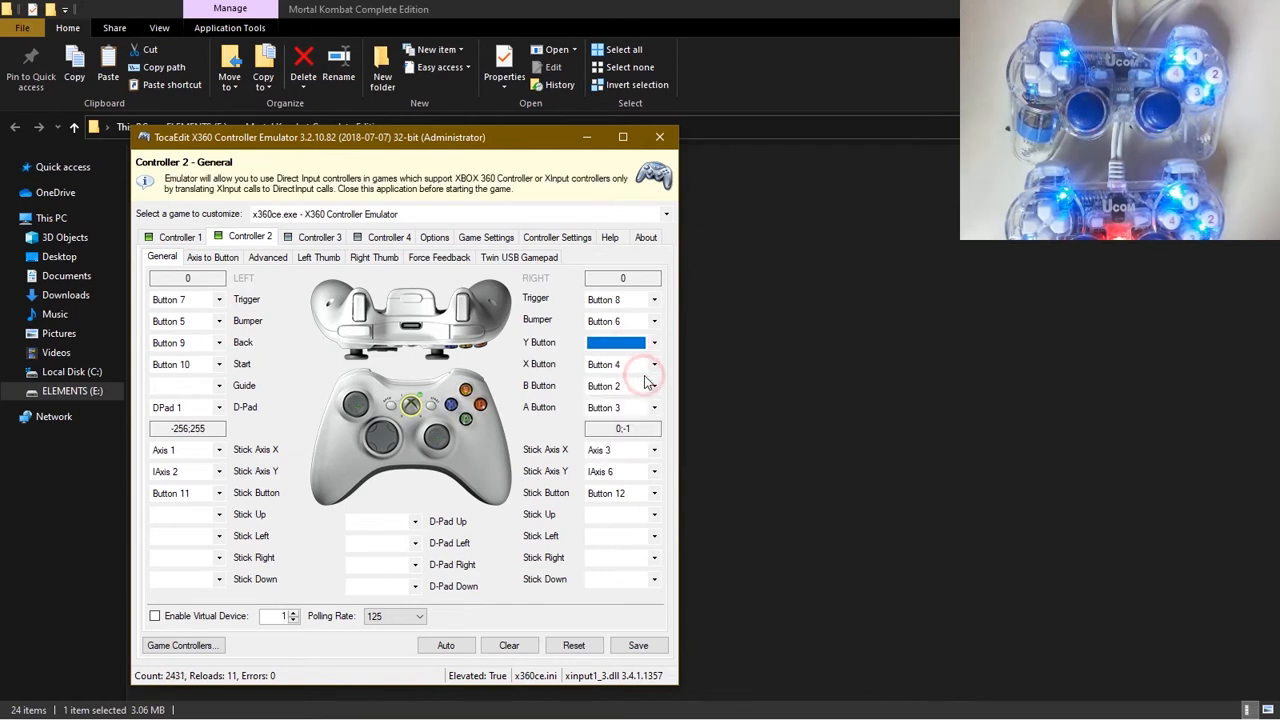
{"action": "left_click", "coordinate": [615, 342]}
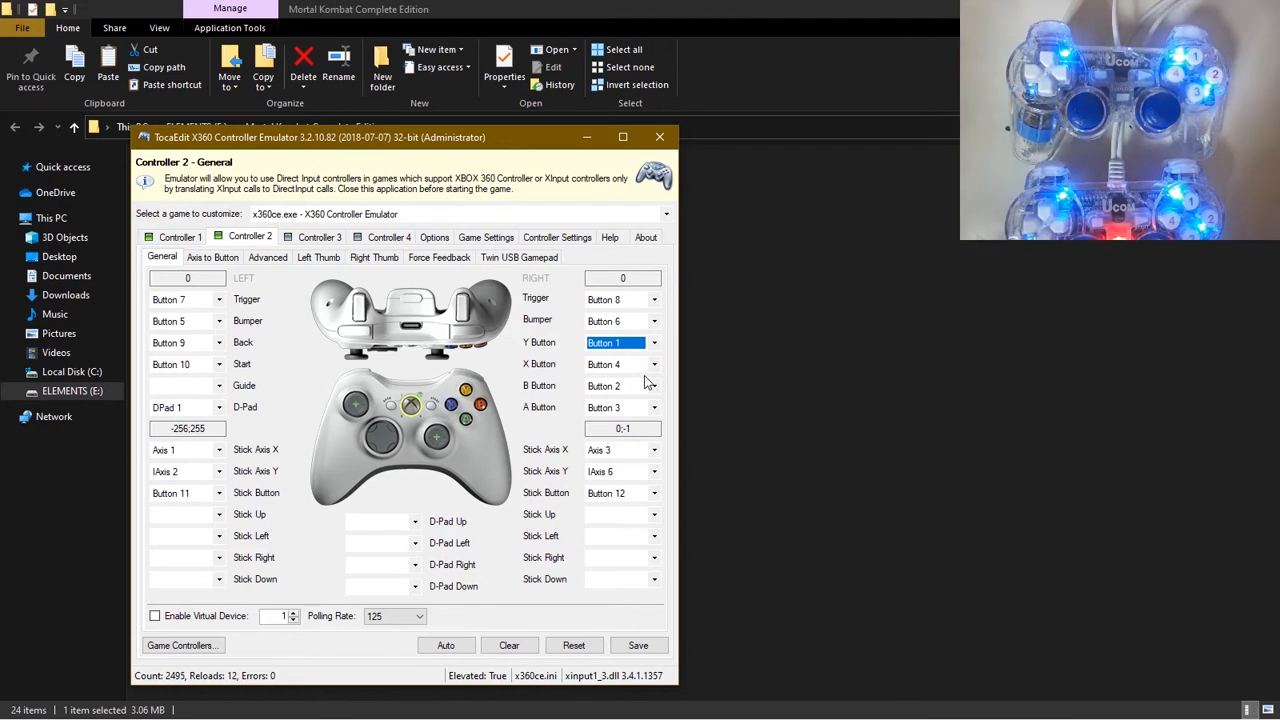
{"action": "mouse_move", "coordinate": [478, 357]}
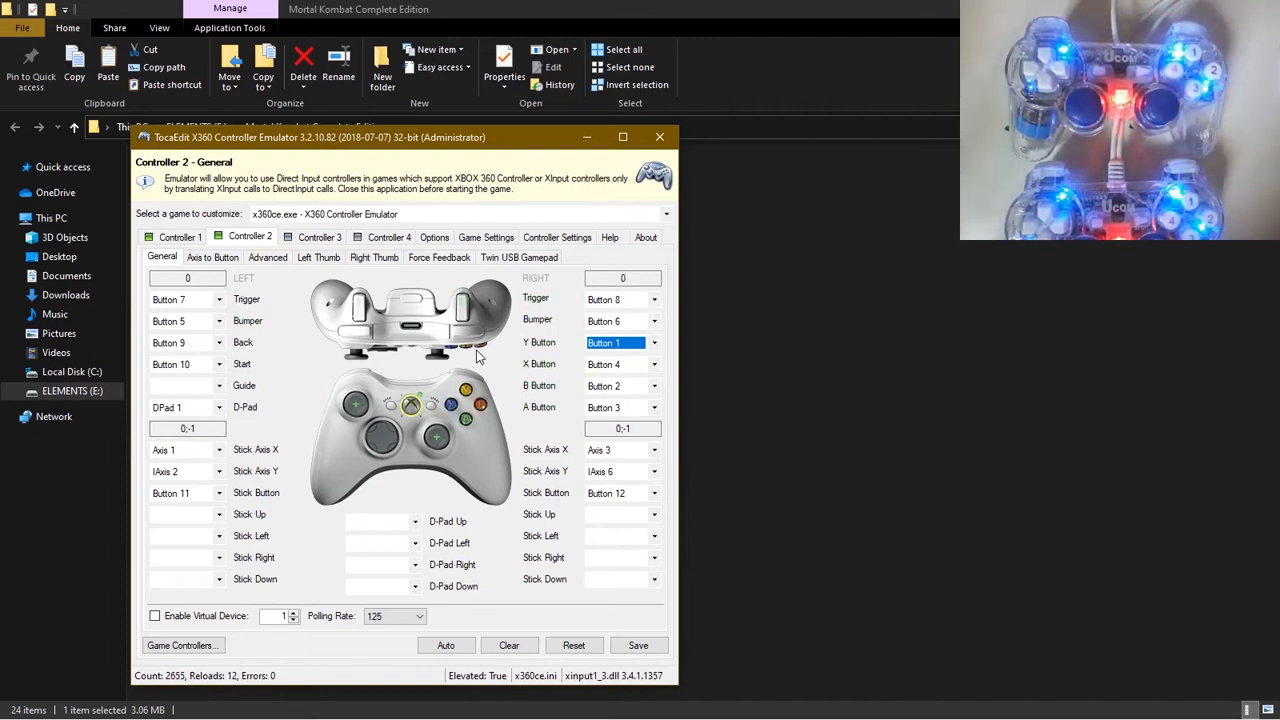
{"action": "left_click", "coordinate": [638, 645]}
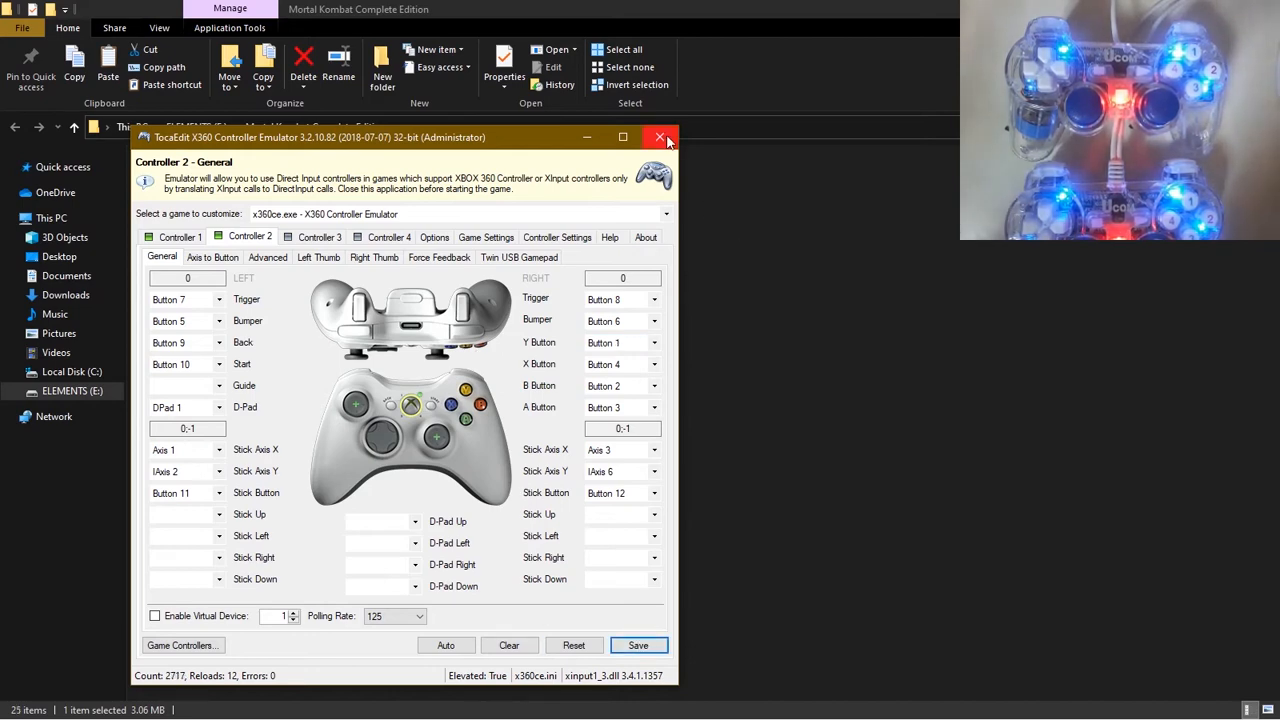
Step: Close the x360ce window
{"action": "left_click", "coordinate": [660, 137]}
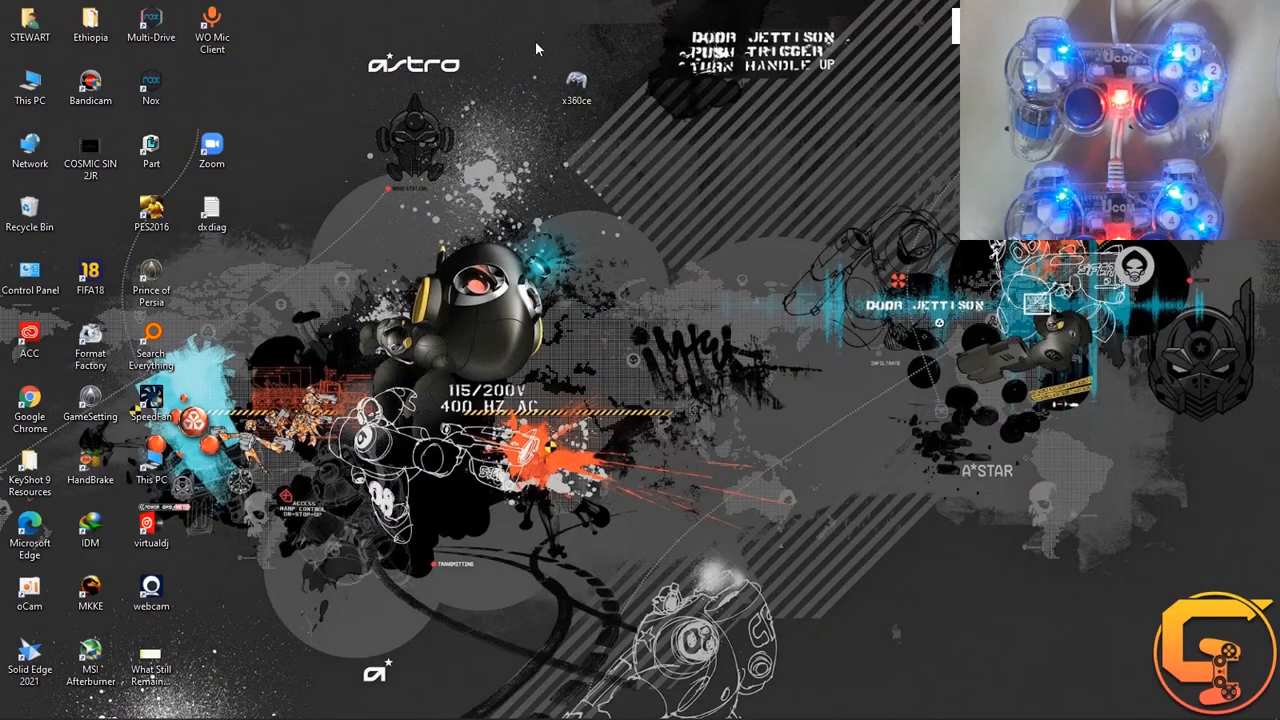
{"action": "mouse_move", "coordinate": [630, 96]}
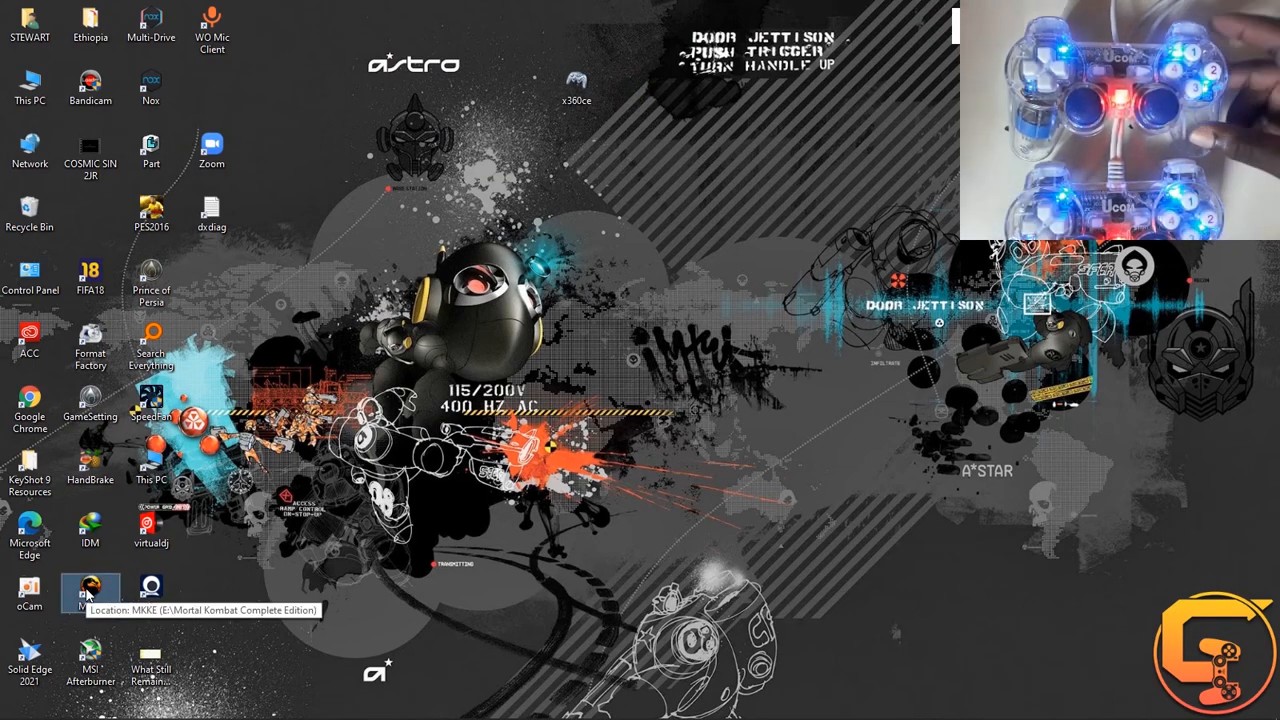
Step: Launch Mortal Kombat Komplete Edition from its MKKE desktop shortcut
{"action": "double_click", "coordinate": [90, 590]}
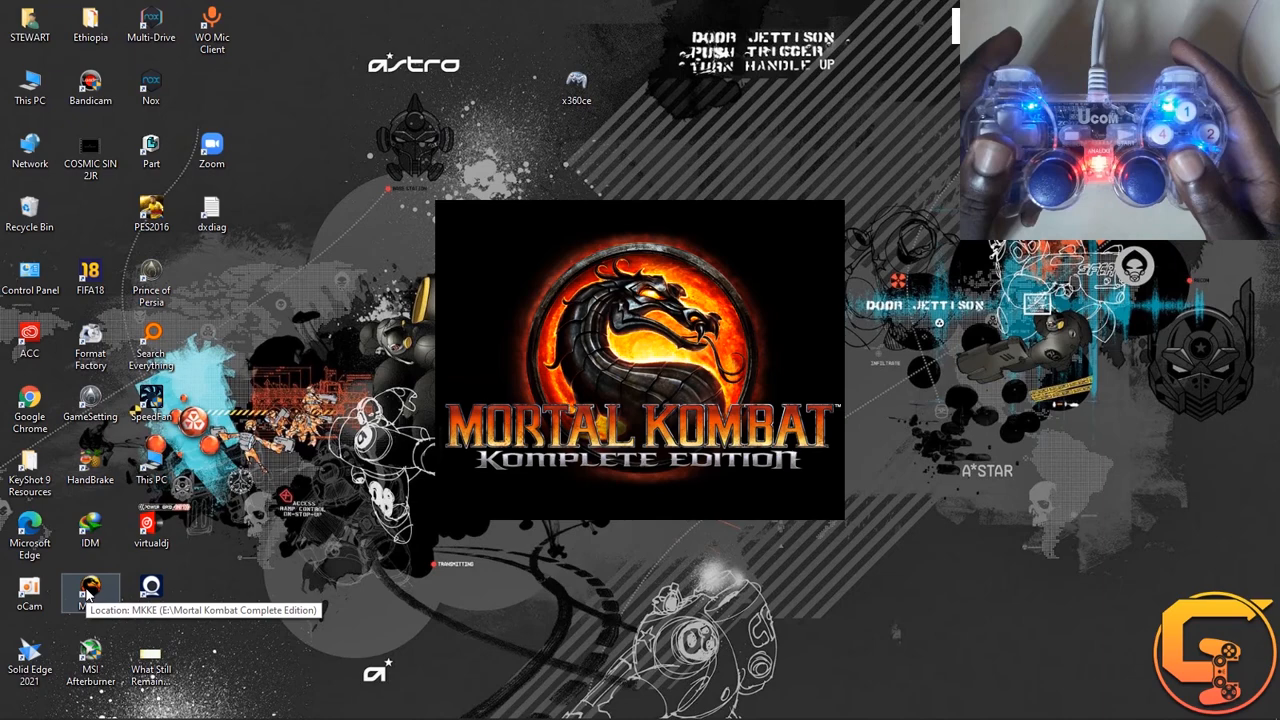
{"action": "double_click", "coordinate": [90, 590]}
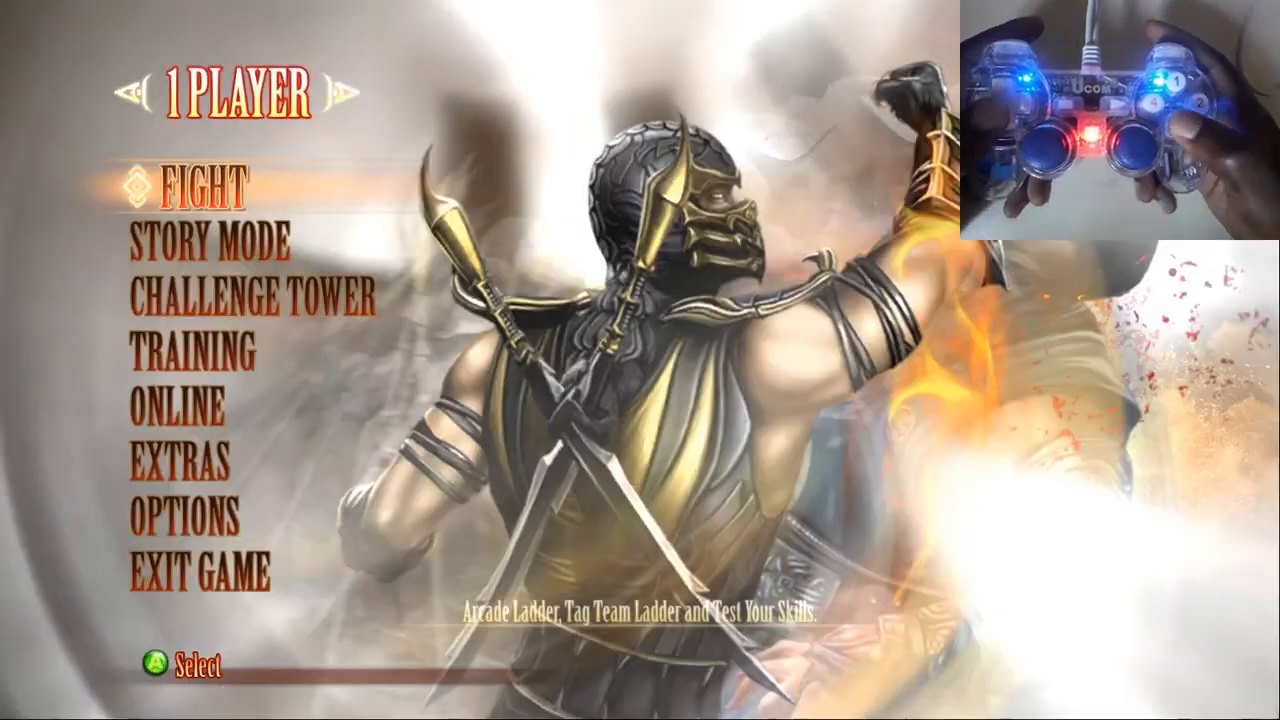
Step: Choose Fight, then Ladder, to reach the character select screen
{"action": "key", "text": "Down"}
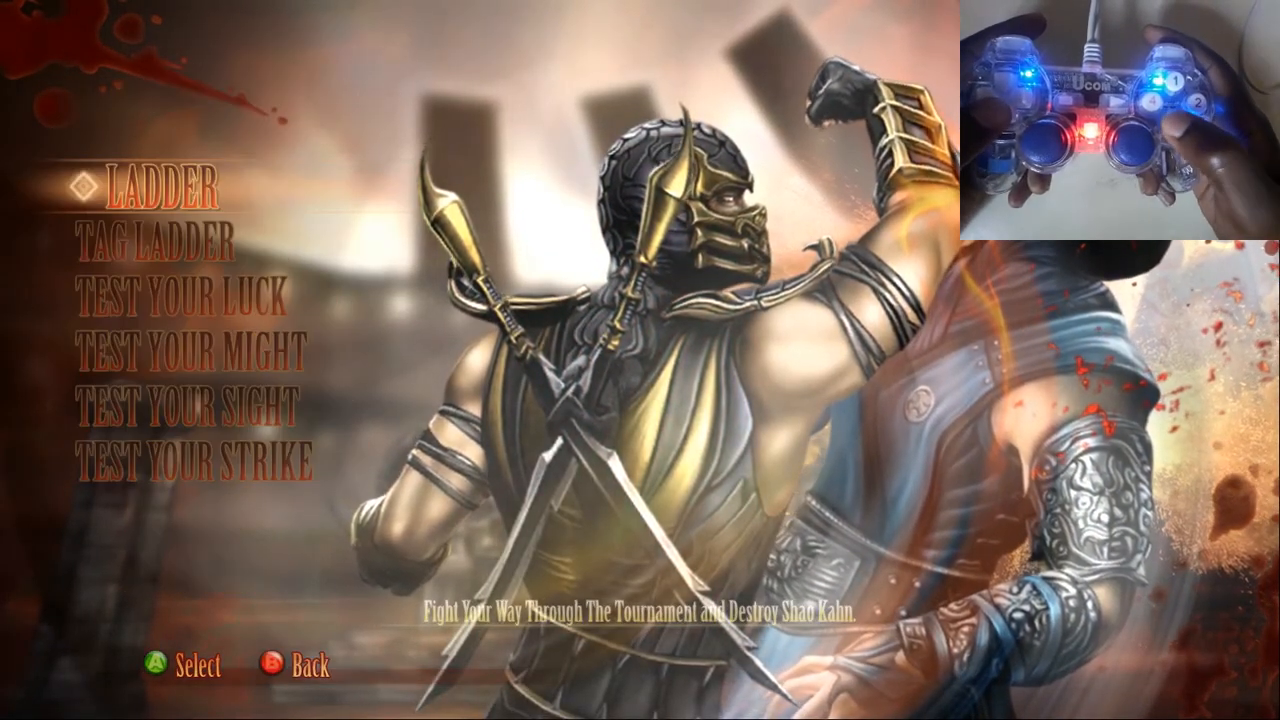
{"action": "left_click", "coordinate": [143, 186]}
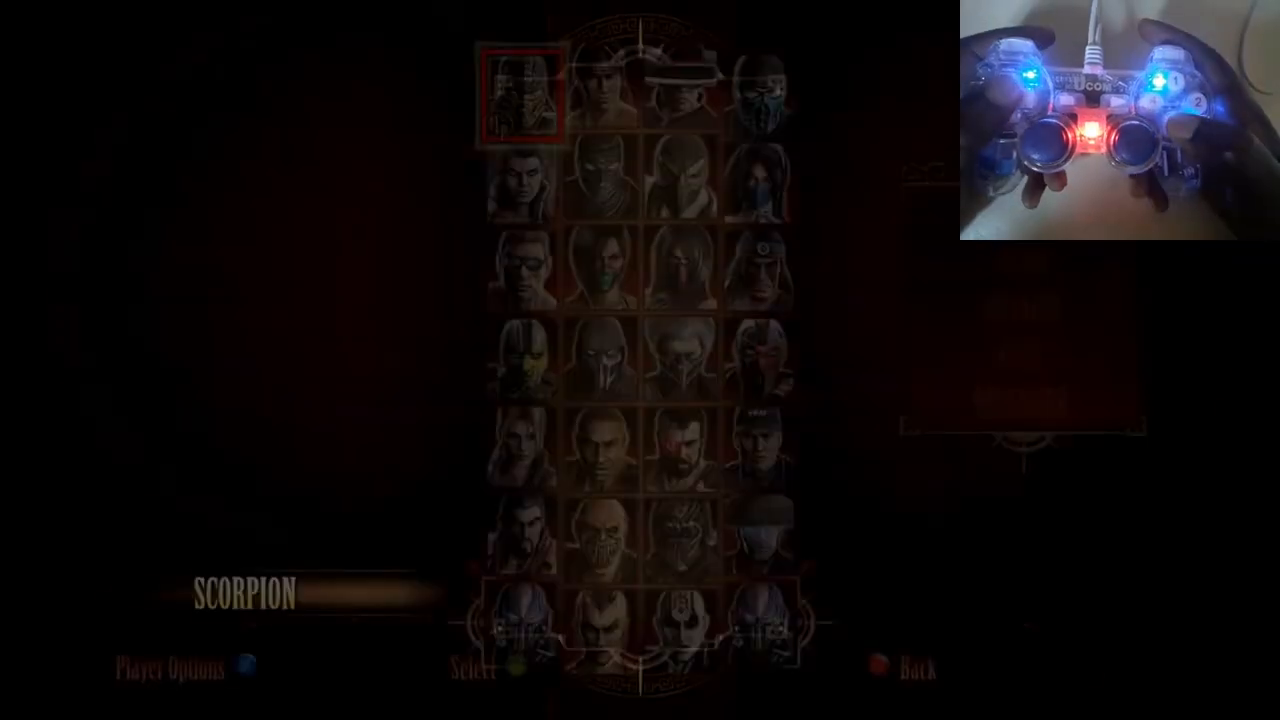